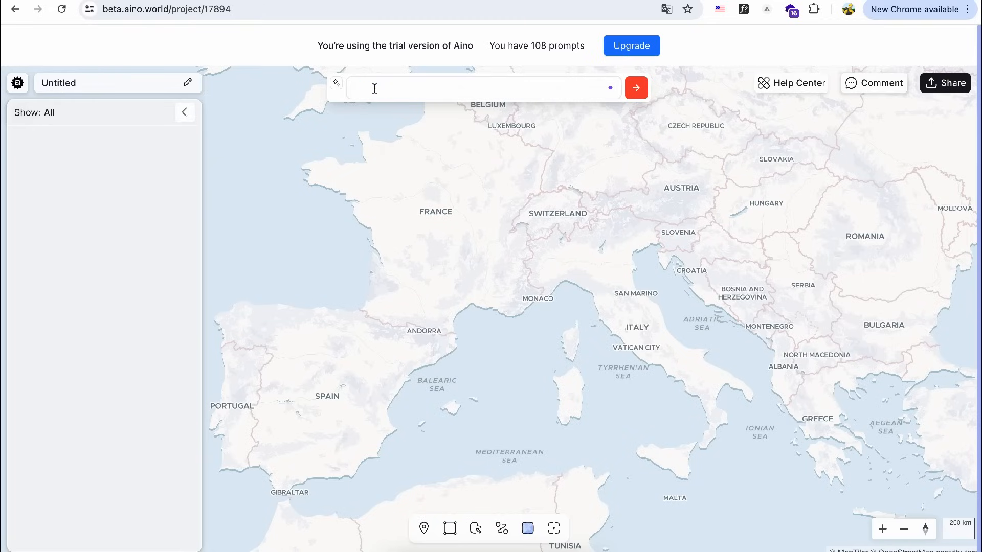
Search 'Camden Town, London' in the prompt bar, adding the place and zoning in London layers.
{"action": "type", "text": "Camden Tow"}
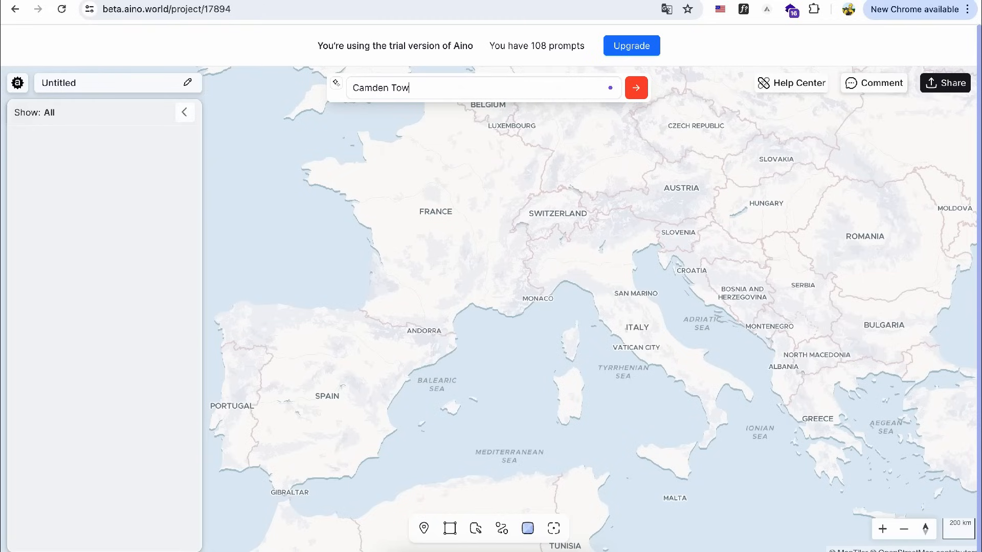
{"action": "type", "text": "n, Londo"}
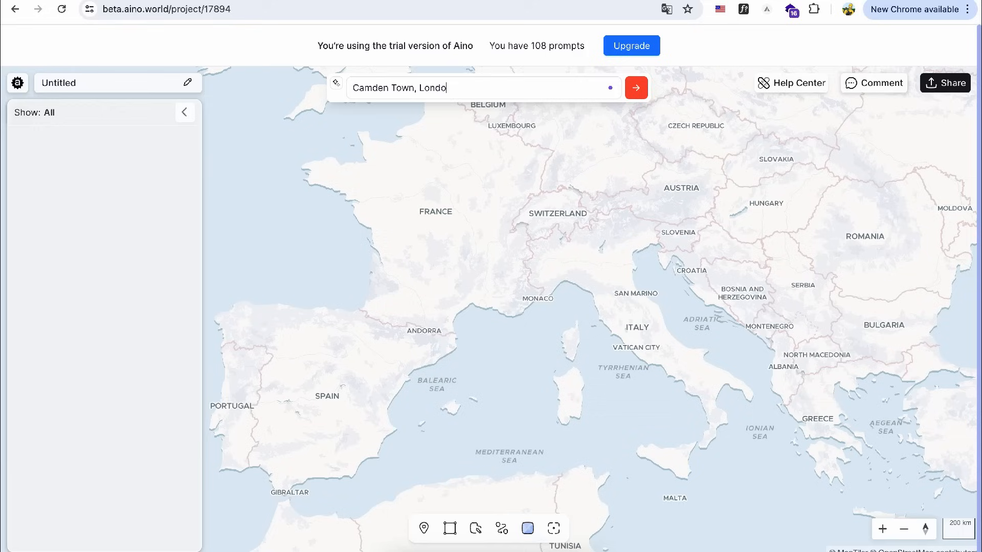
{"action": "left_click", "coordinate": [636, 88]}
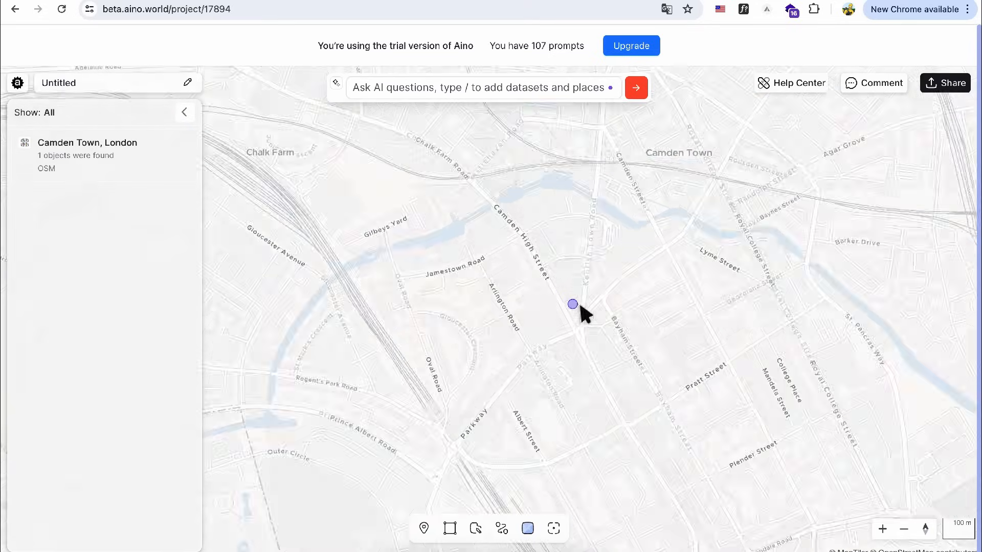
{"action": "left_click", "coordinate": [636, 87]}
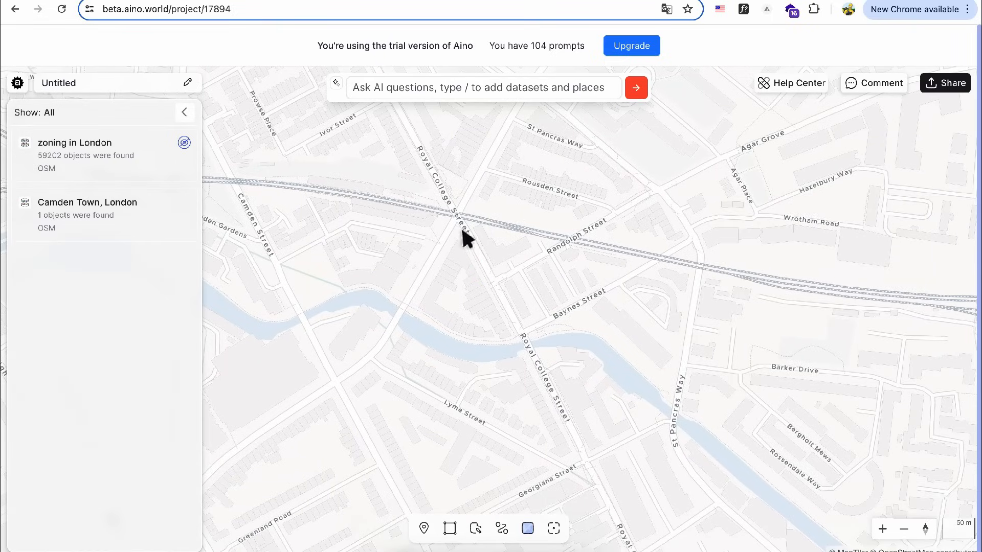
Drop a pin on Royal College Street and request '500 meters around /Pin' as a new area layer.
{"action": "left_click", "coordinate": [424, 529]}
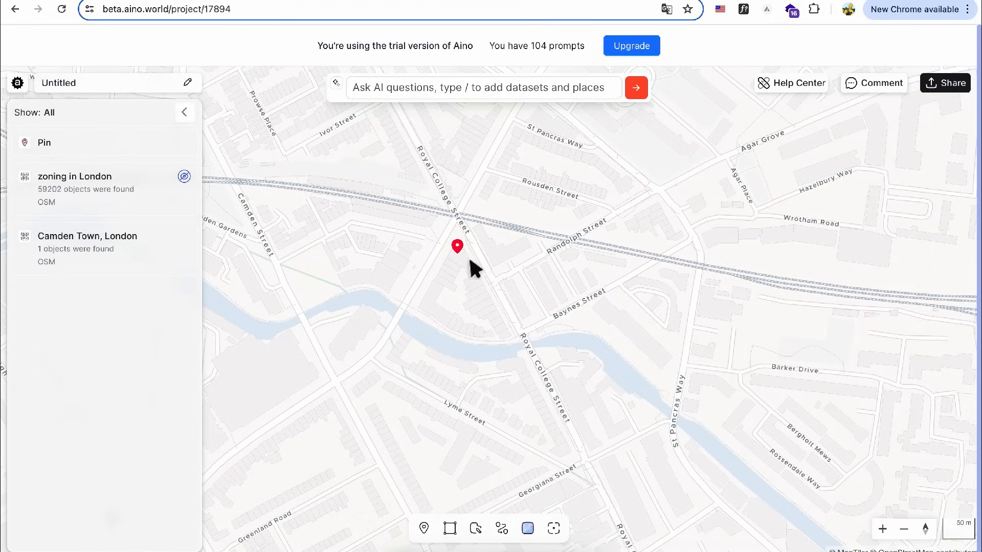
{"action": "scroll", "scroll_direction": "down", "scroll_amount": 3}
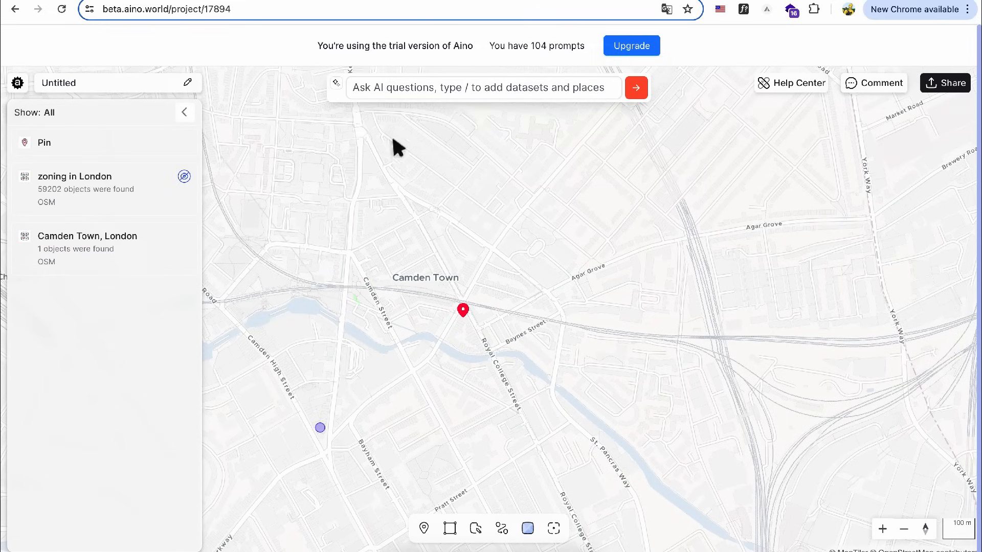
{"action": "type", "text": "500 m"}
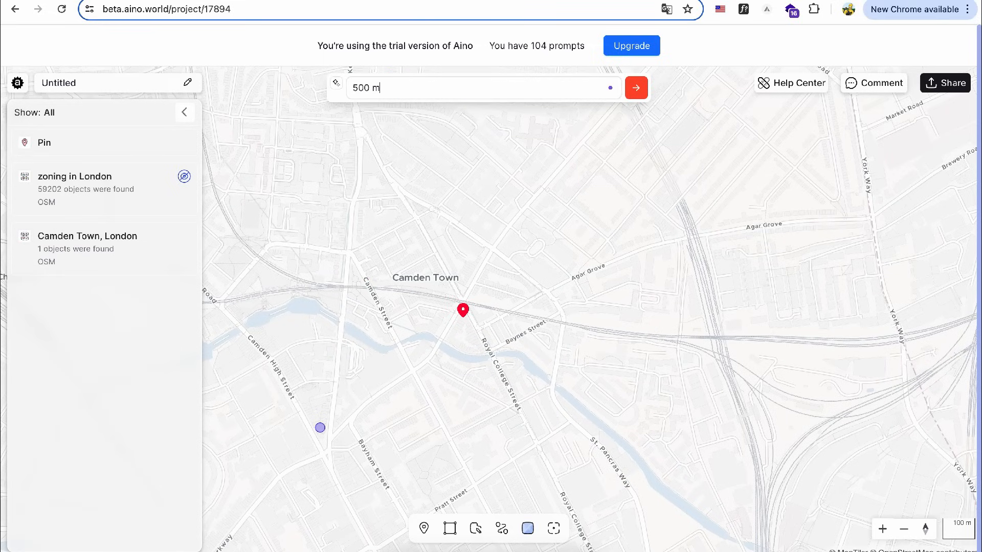
{"action": "type", "text": "eters around /pi"}
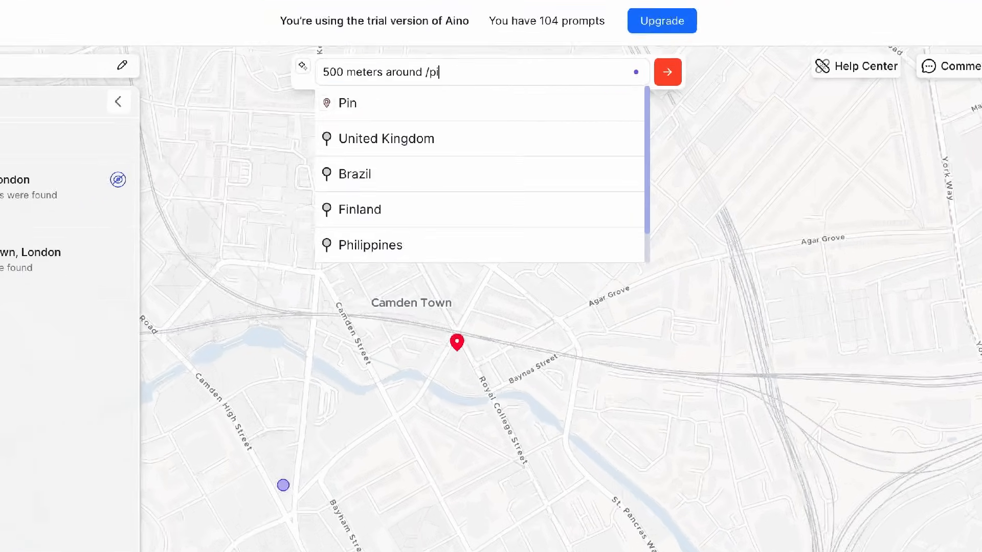
{"action": "left_click", "coordinate": [346, 103]}
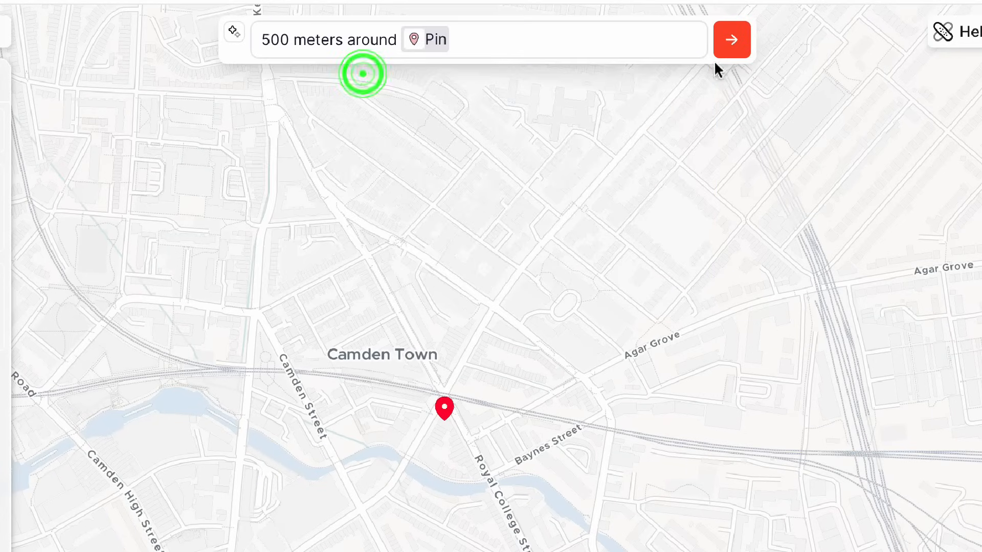
{"action": "left_click", "coordinate": [731, 40]}
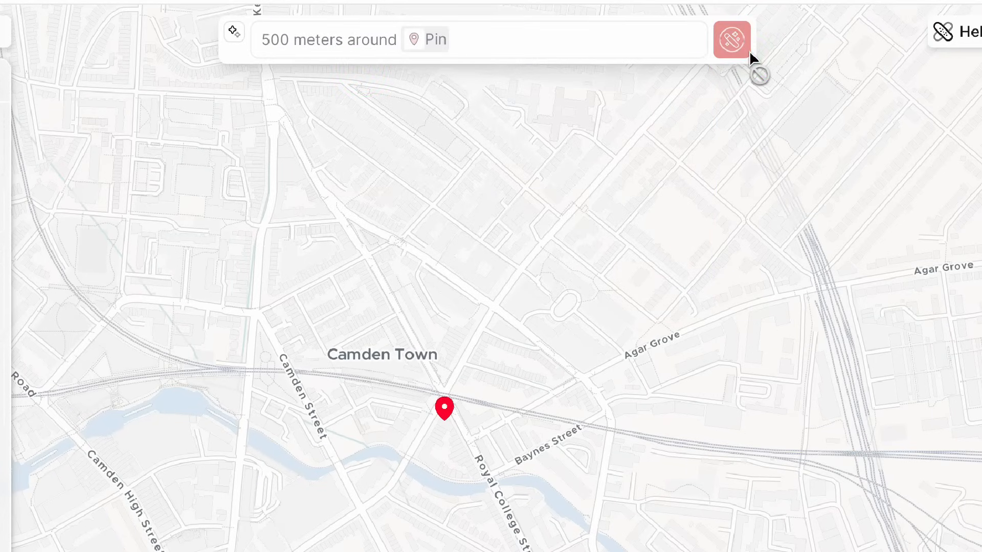
{"action": "left_click", "coordinate": [733, 39]}
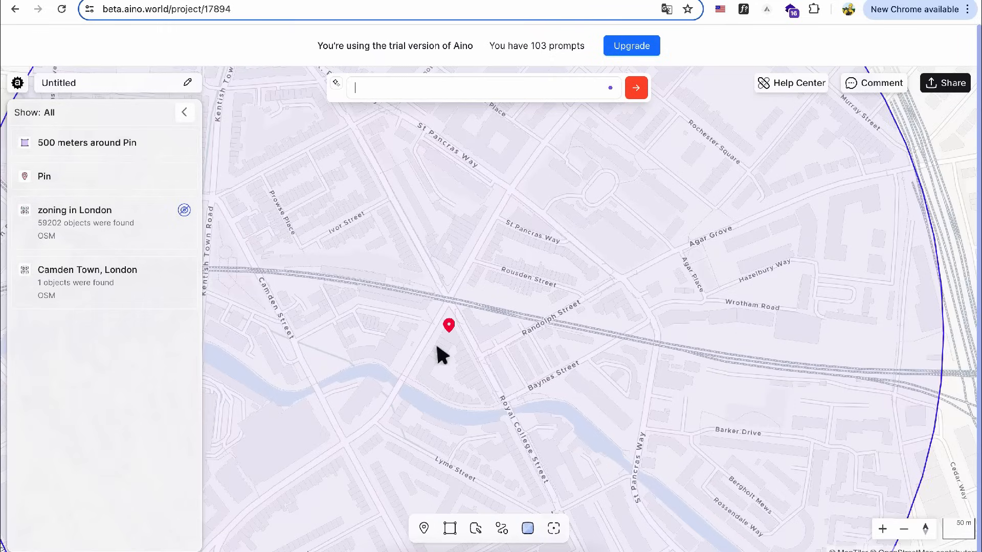
Request 'buildings in' the 500 meters around Pin layer, adding 1,451 building footprints.
{"action": "scroll", "scroll_direction": "up", "scroll_amount": 3}
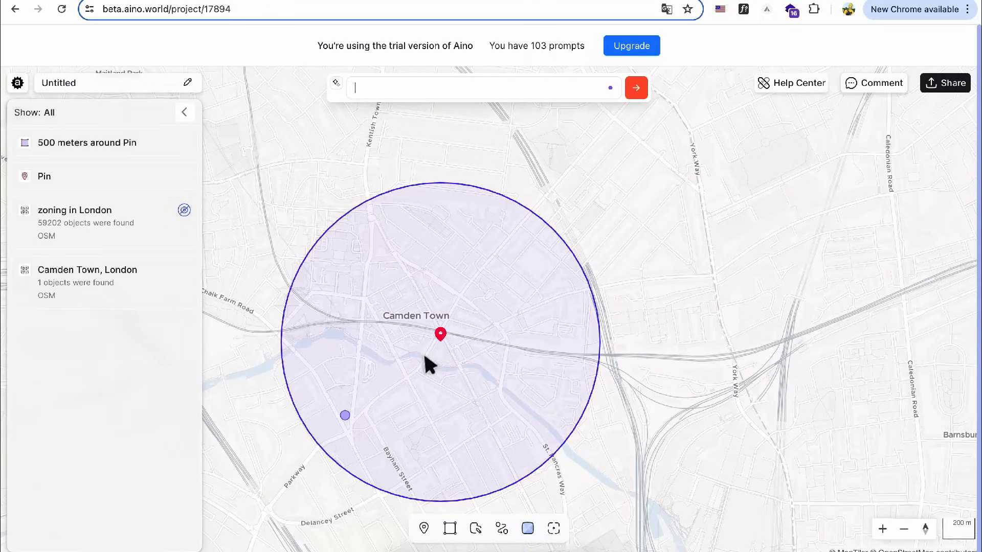
{"action": "type", "text": "u"}
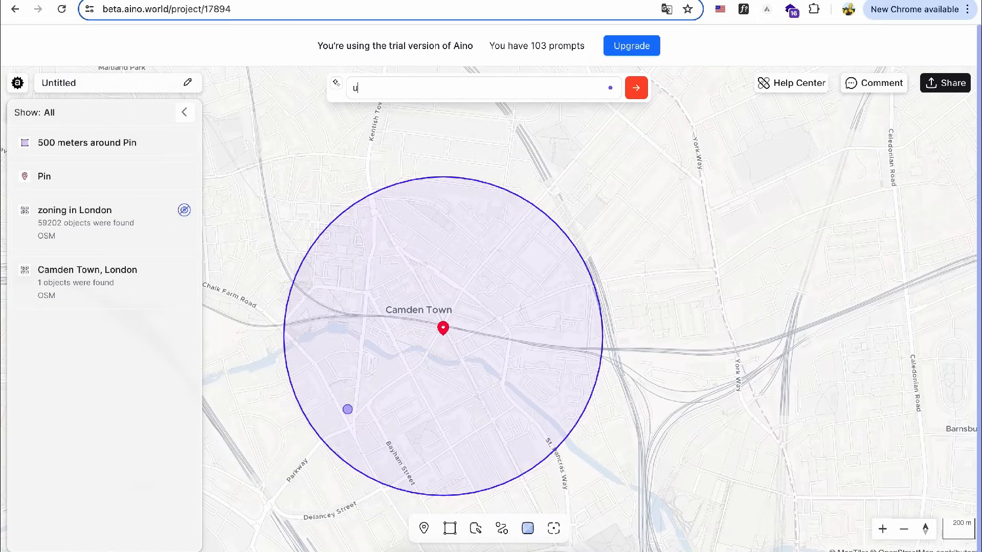
{"action": "type", "text": "buildings in 500 meters around Pin"}
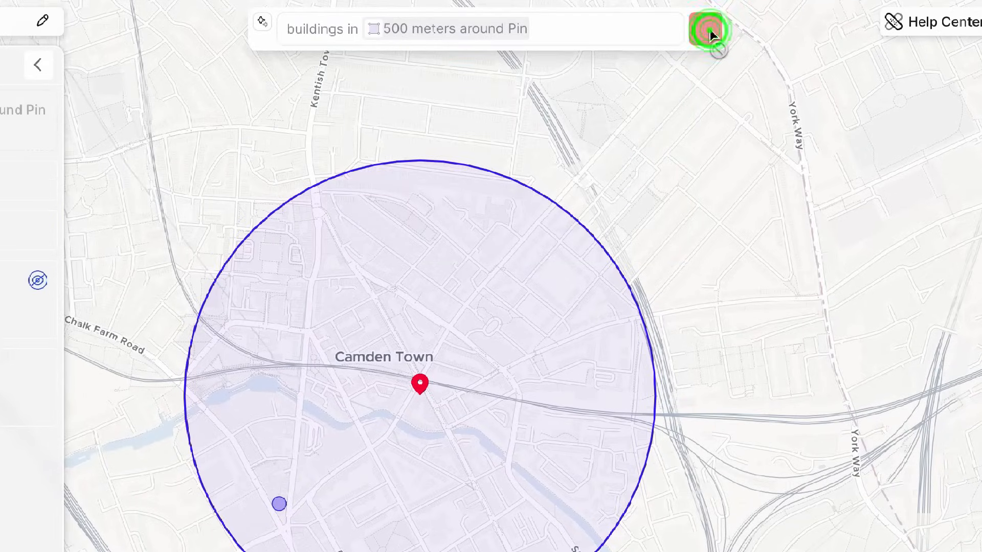
{"action": "left_click", "coordinate": [708, 30]}
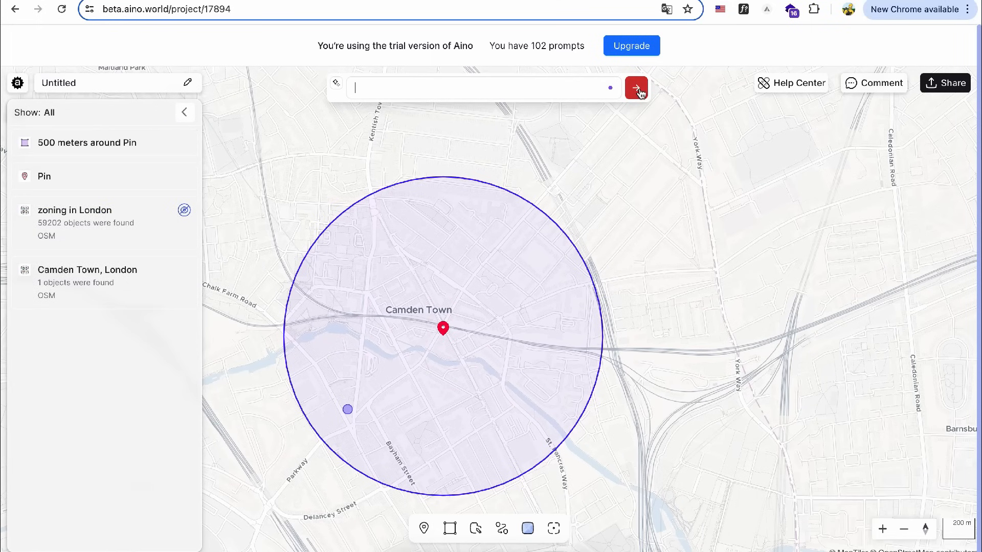
{"action": "left_click", "coordinate": [635, 88]}
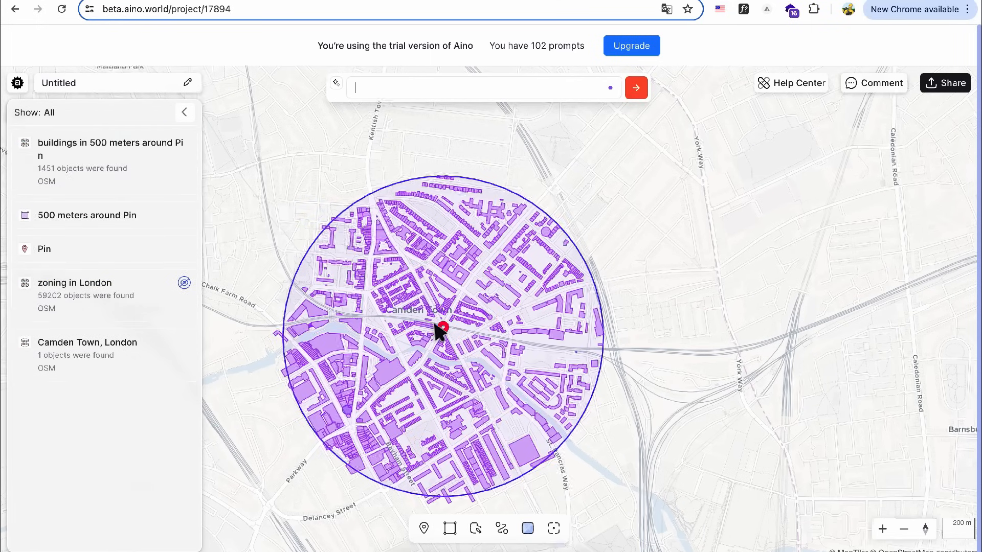
Inspect attributes of buildings on Royal College Street and St Pancras Way, copying an attribute name.
{"action": "scroll", "scroll_direction": "up", "scroll_amount": 3}
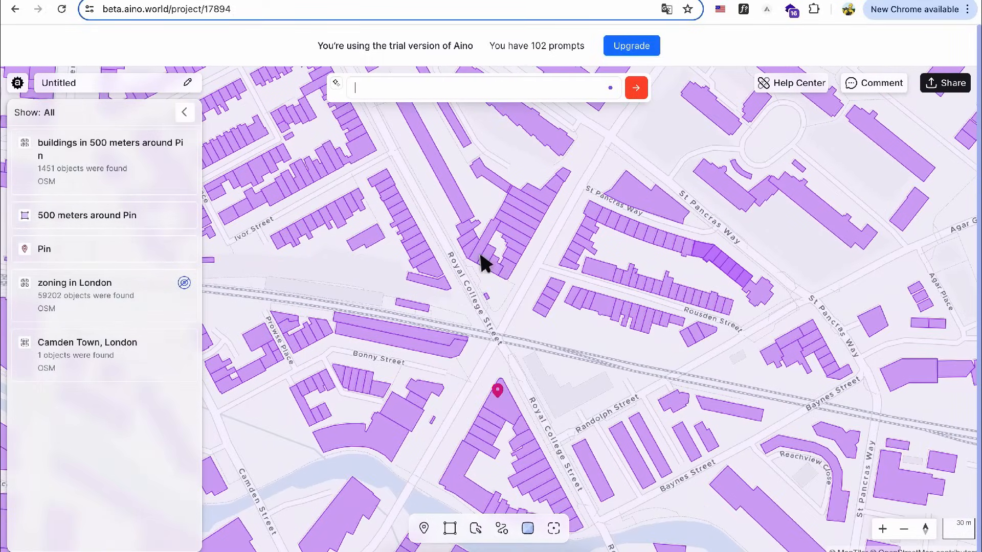
{"action": "left_click", "coordinate": [485, 248]}
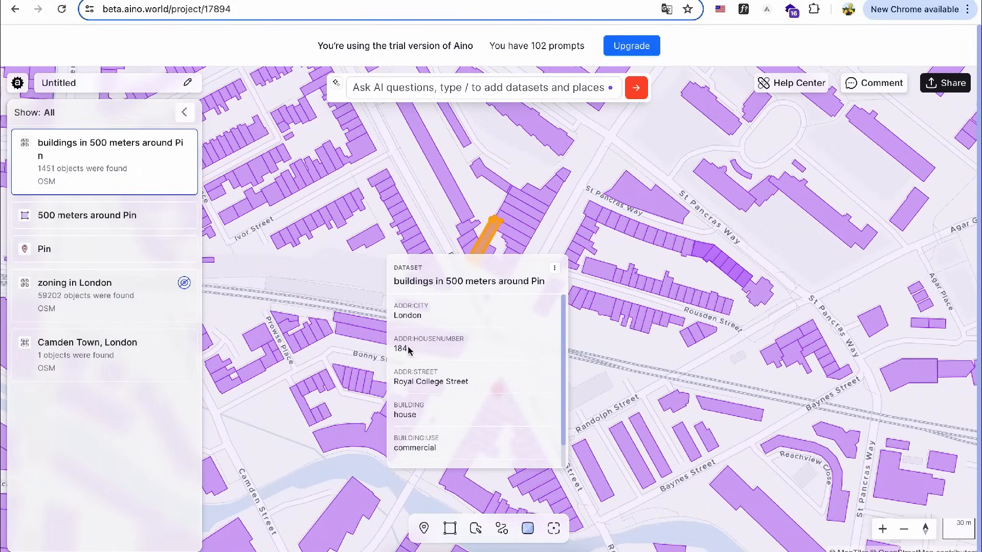
{"action": "scroll", "scroll_direction": "down", "scroll_amount": 3}
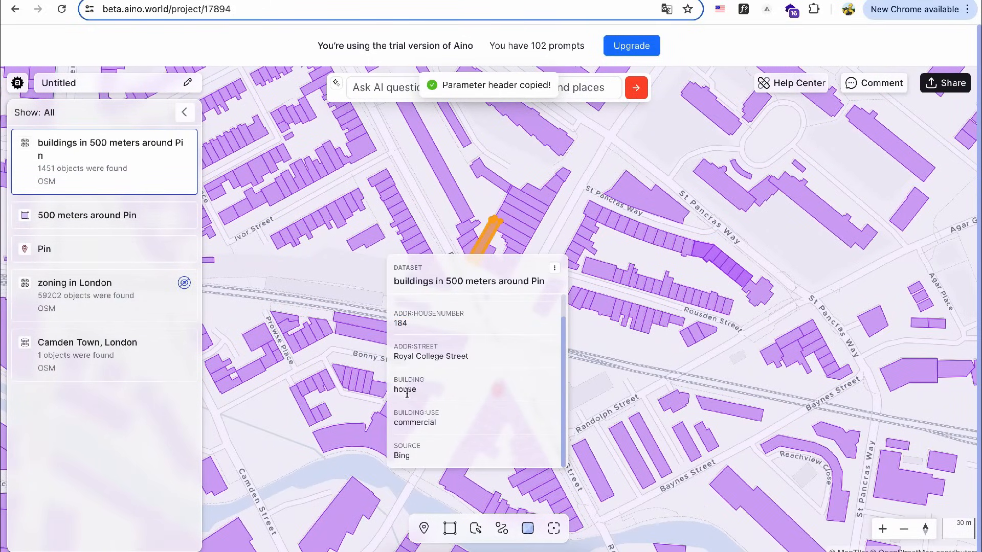
{"action": "left_click", "coordinate": [599, 244]}
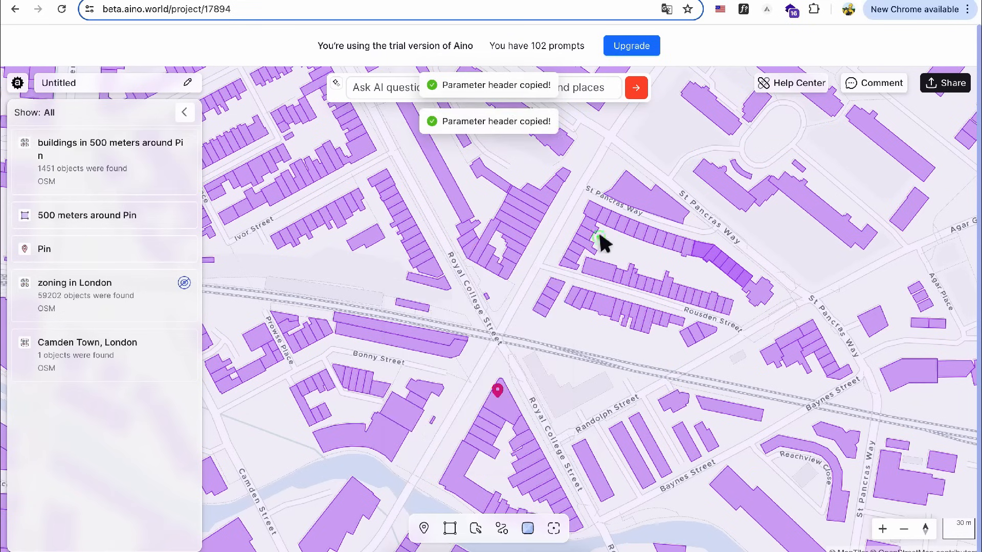
{"action": "left_click", "coordinate": [593, 206]}
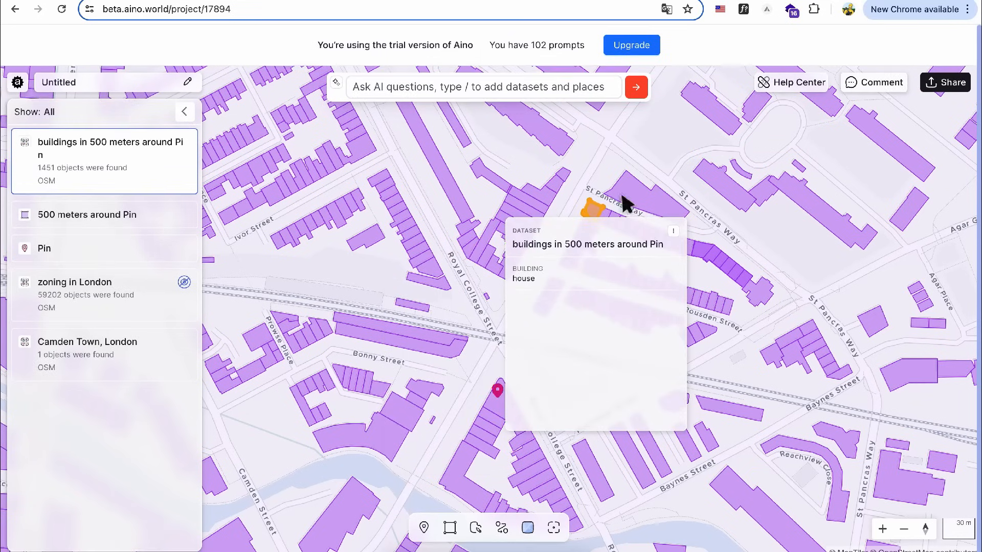
{"action": "scroll", "scroll_direction": "down", "scroll_amount": 3}
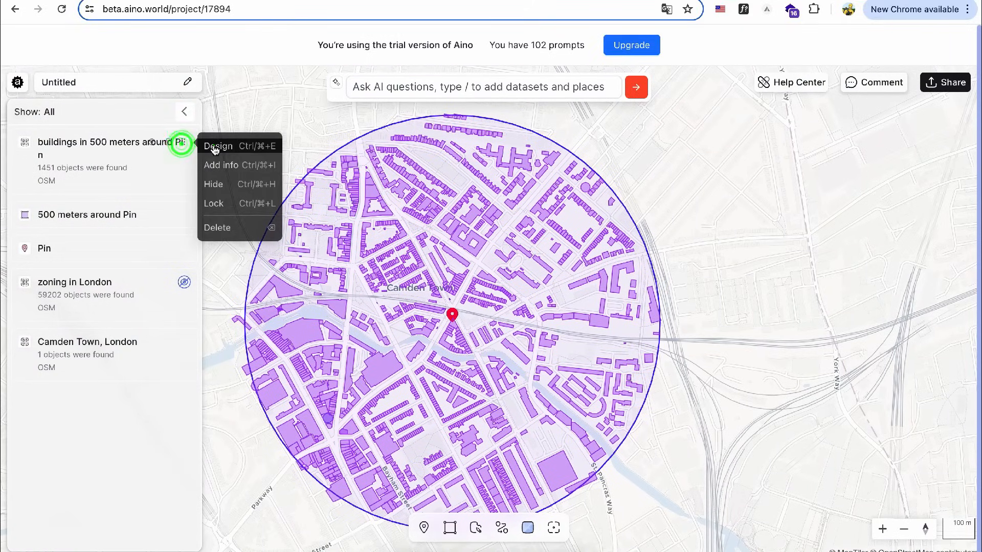
Style the buildings dataset with fill 000000 at 100% and stroke FFFFFF.
{"action": "left_click", "coordinate": [218, 146]}
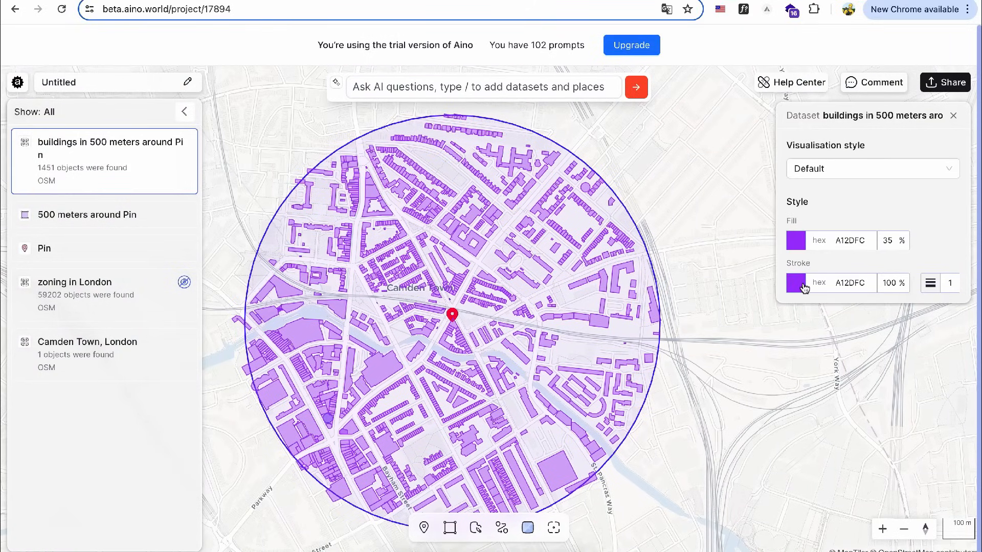
{"action": "left_click", "coordinate": [796, 240]}
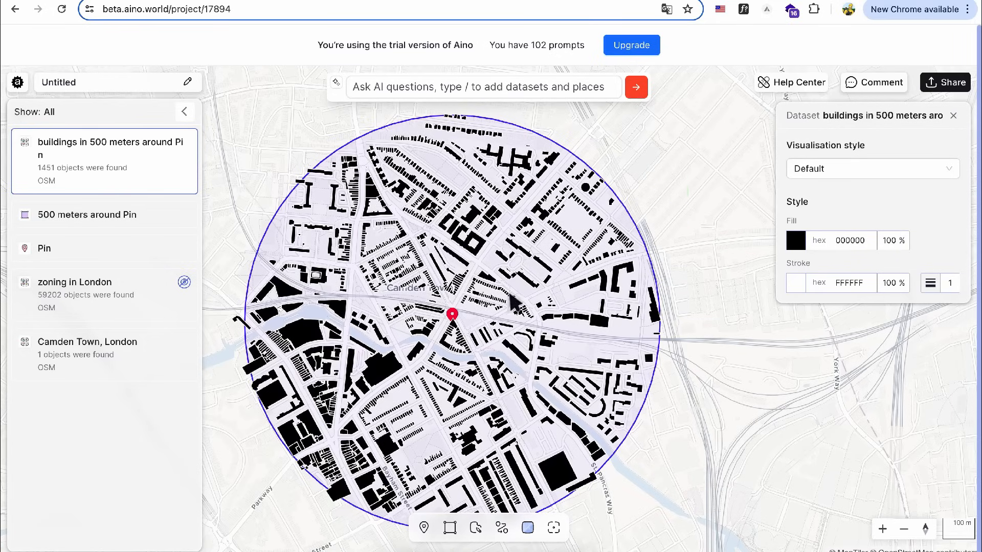
Switch to the Simple light basemap and close the basemap and dataset style panels.
{"action": "left_click", "coordinate": [528, 528]}
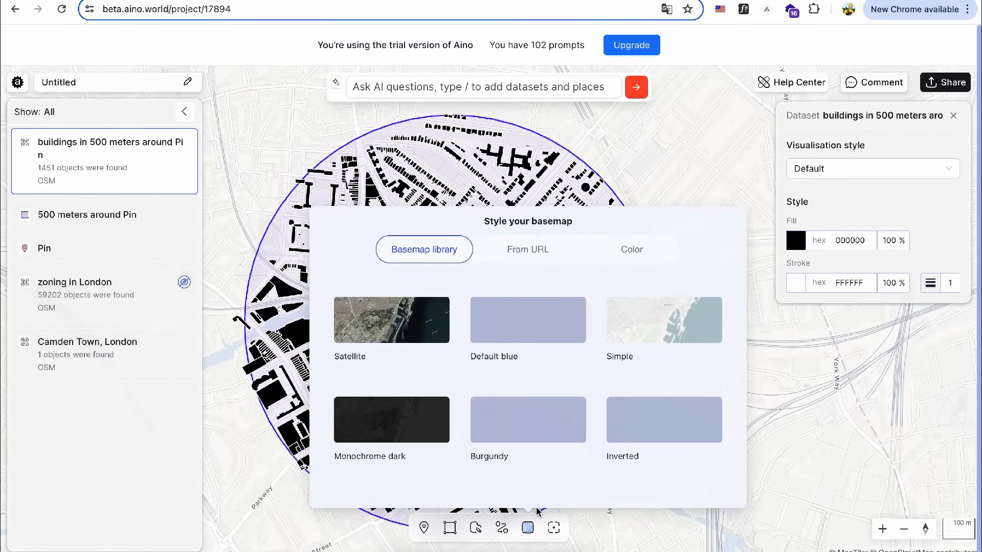
{"action": "left_click", "coordinate": [663, 319]}
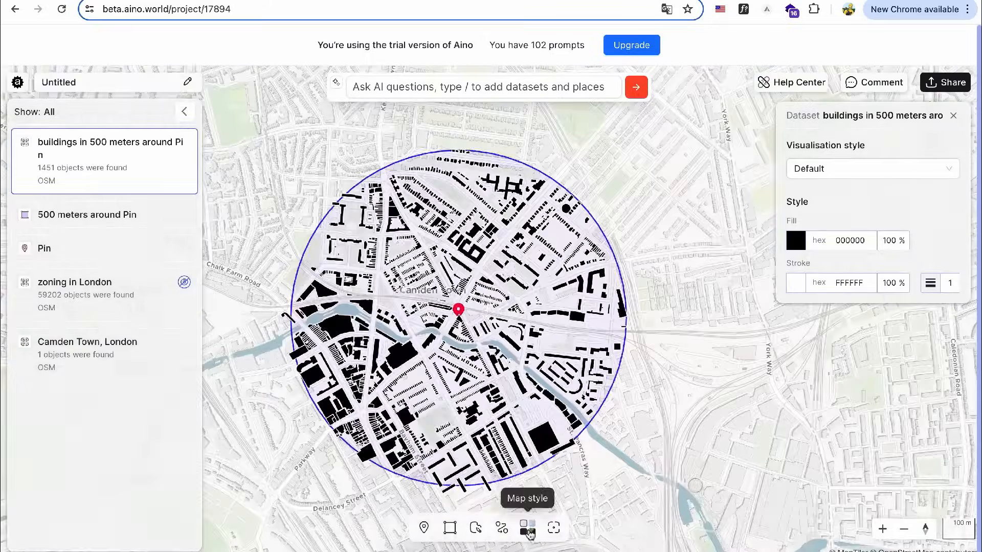
{"action": "left_click", "coordinate": [528, 528]}
{"action": "type", "text": "commercial and retail build"}
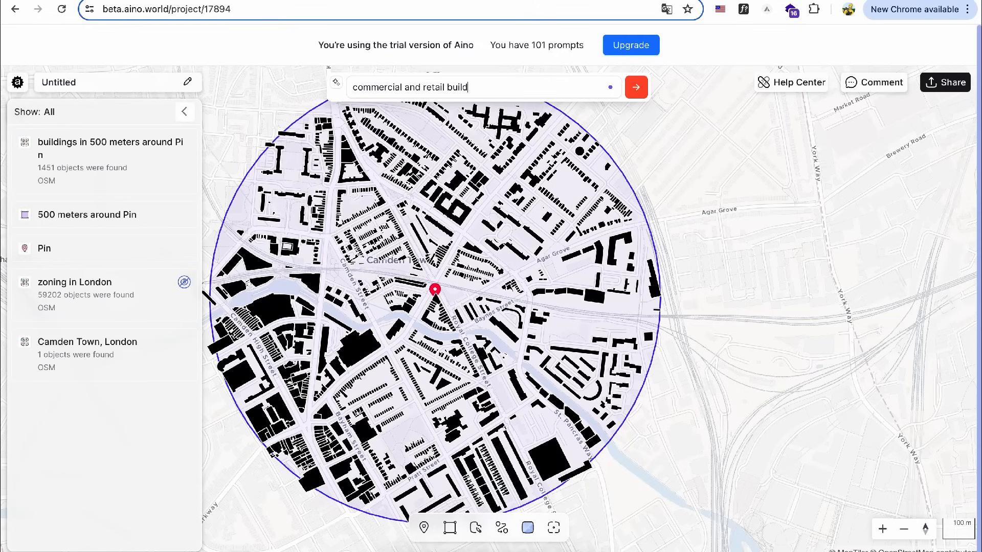
Request 'commercial and retail buildings in' the 500 m buildings dataset, adding 68 highlighted buildings.
{"action": "type", "text": "ings in /500"}
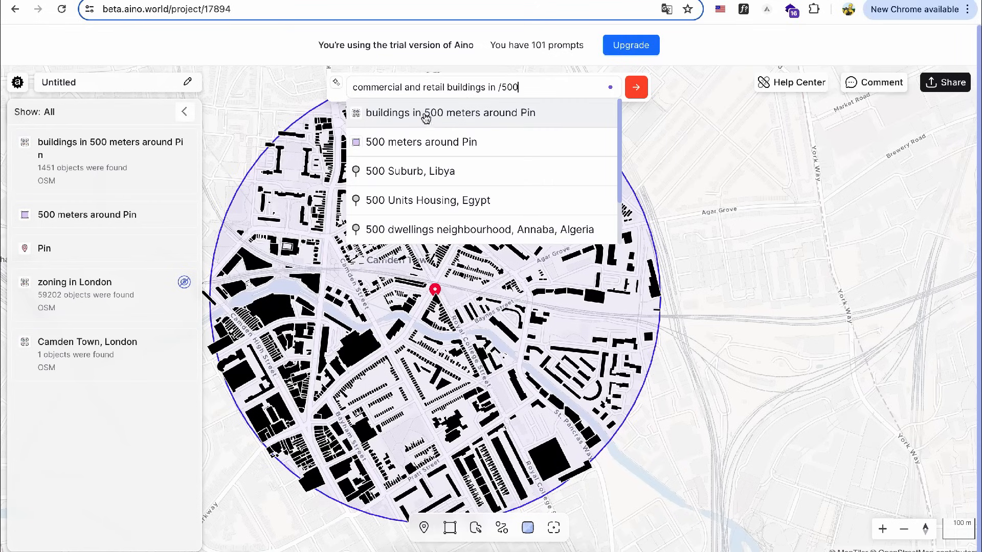
{"action": "left_click", "coordinate": [456, 112]}
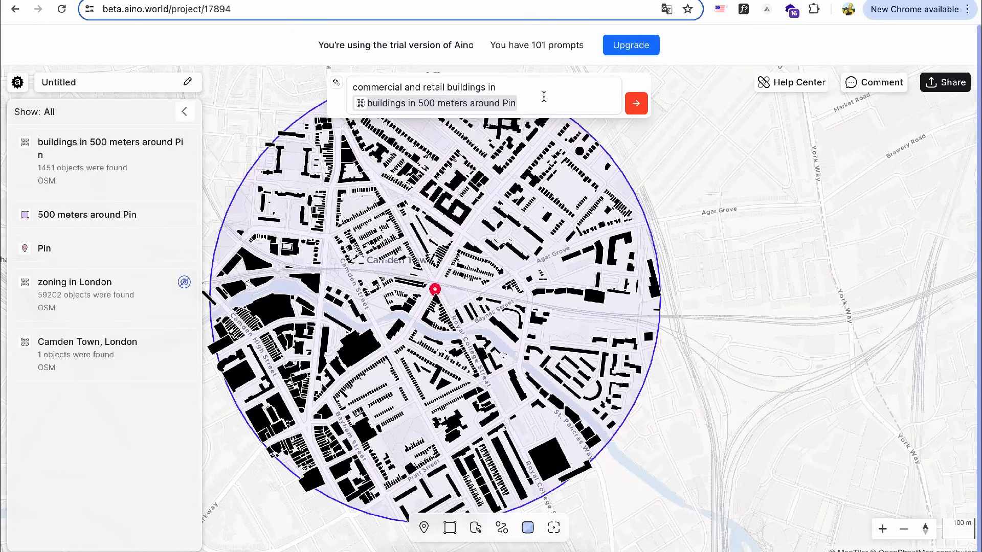
{"action": "left_click", "coordinate": [635, 86]}
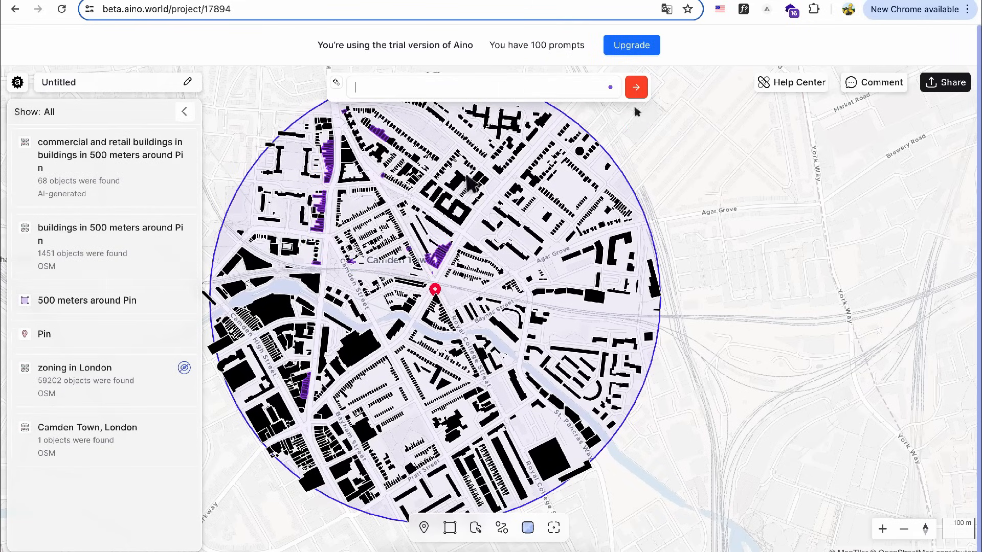
{"action": "scroll", "scroll_direction": "up", "scroll_amount": 3}
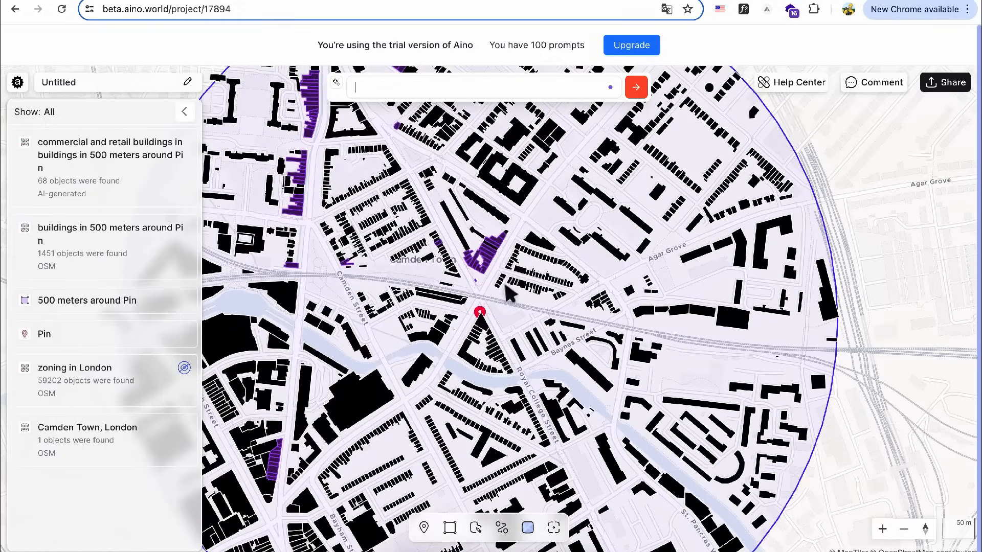
{"action": "left_click", "coordinate": [480, 245]}
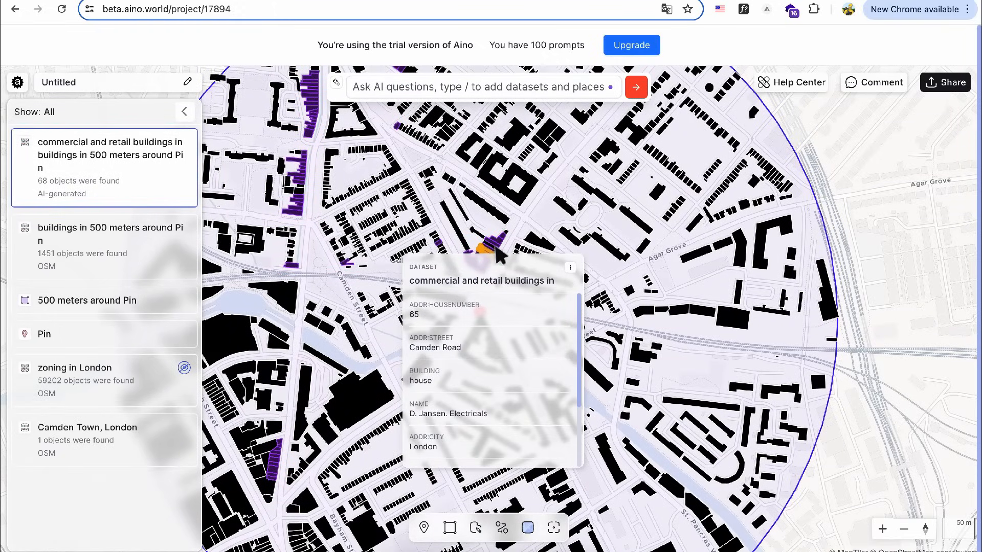
{"action": "scroll", "scroll_direction": "down", "scroll_amount": 3}
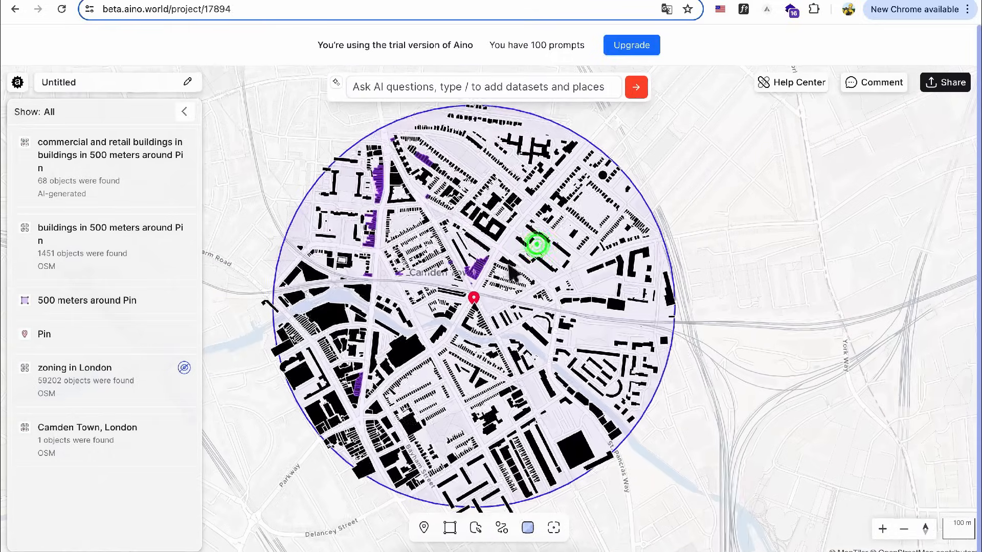
{"action": "left_click", "coordinate": [105, 167]}
{"action": "type", "text": "school"}
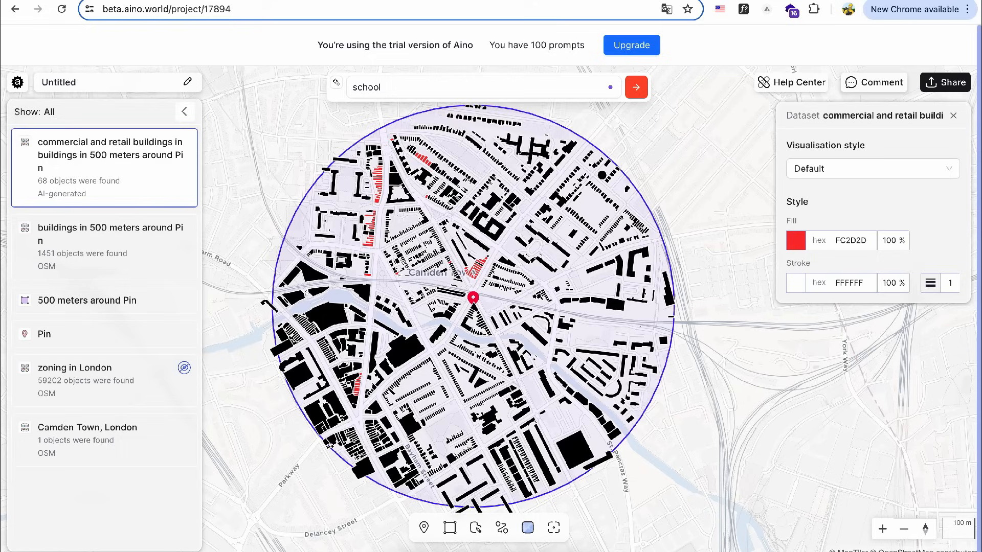
Request 'school in 500 meters around Pin' and bring up the new school layer's styling.
{"action": "left_click", "coordinate": [635, 86]}
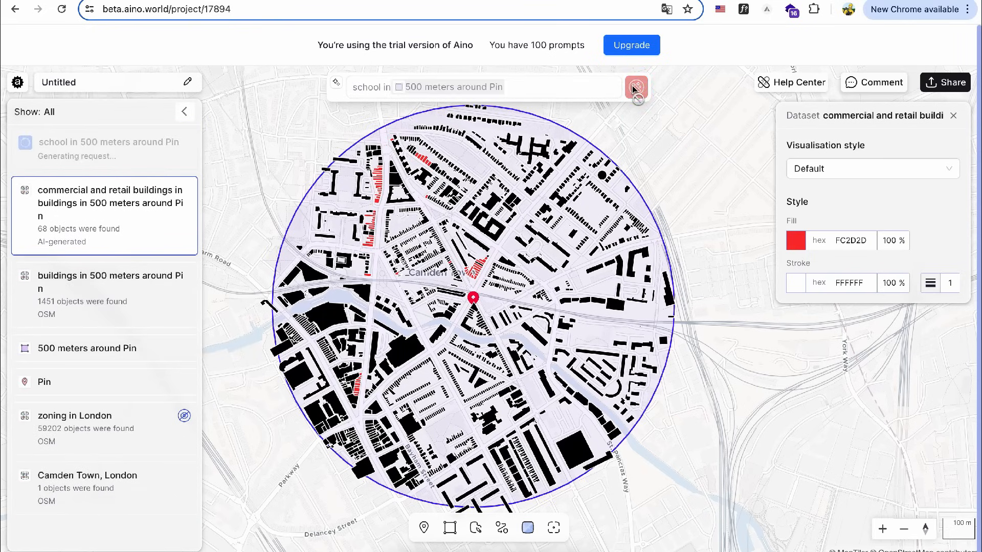
{"action": "left_click", "coordinate": [635, 86]}
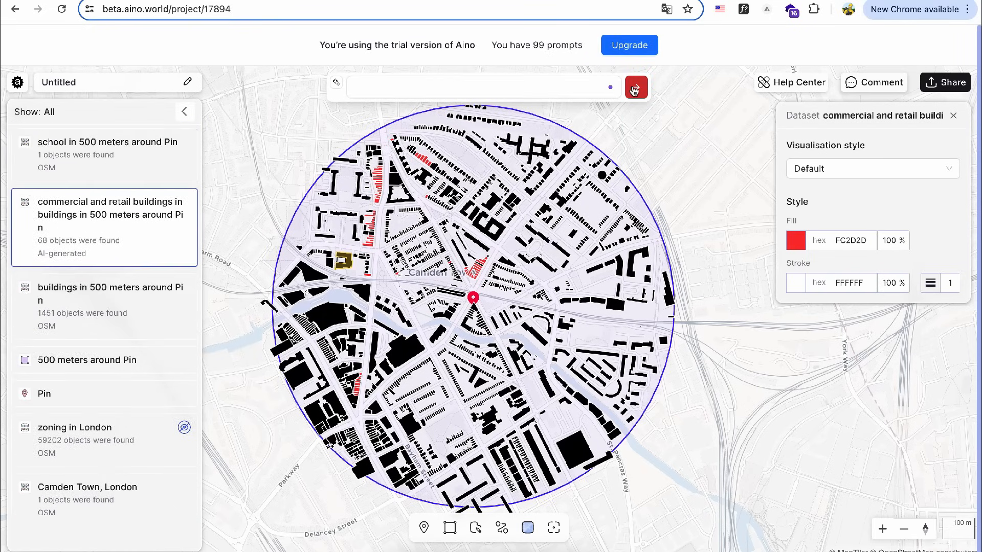
{"action": "left_click", "coordinate": [108, 143]}
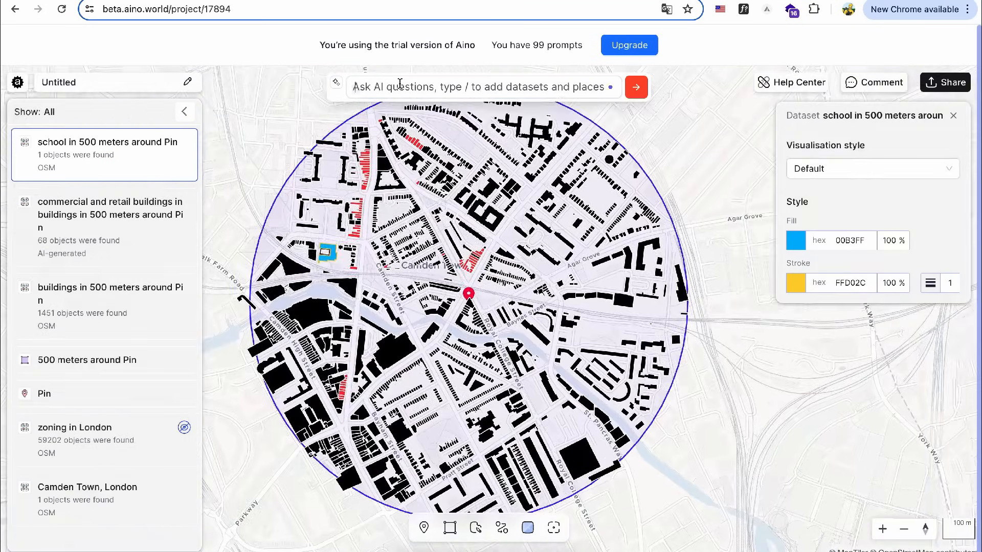
Request 'metro stations in 500 meters around Pin', adding 32 stations inside the circle.
{"action": "type", "text": "metro stations in /"}
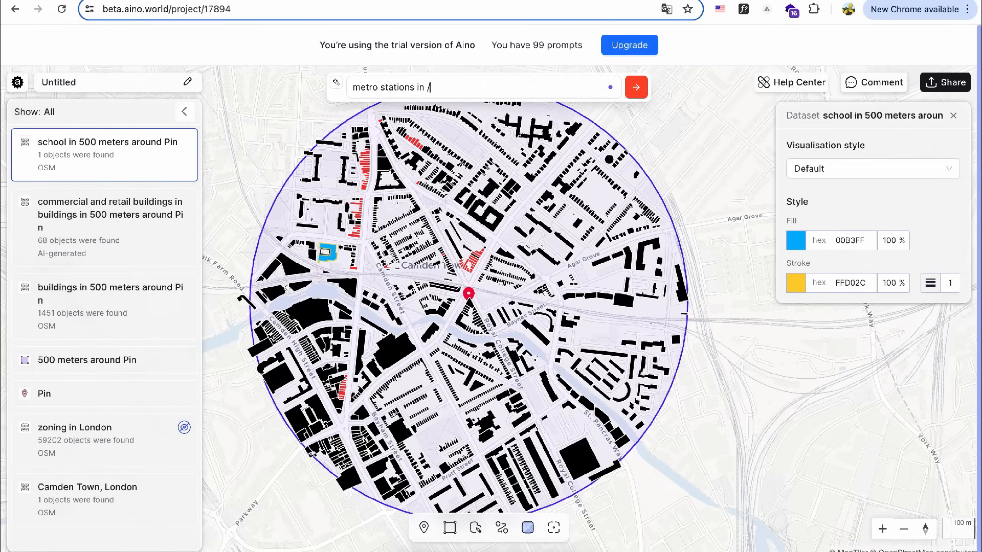
{"action": "left_click", "coordinate": [636, 86]}
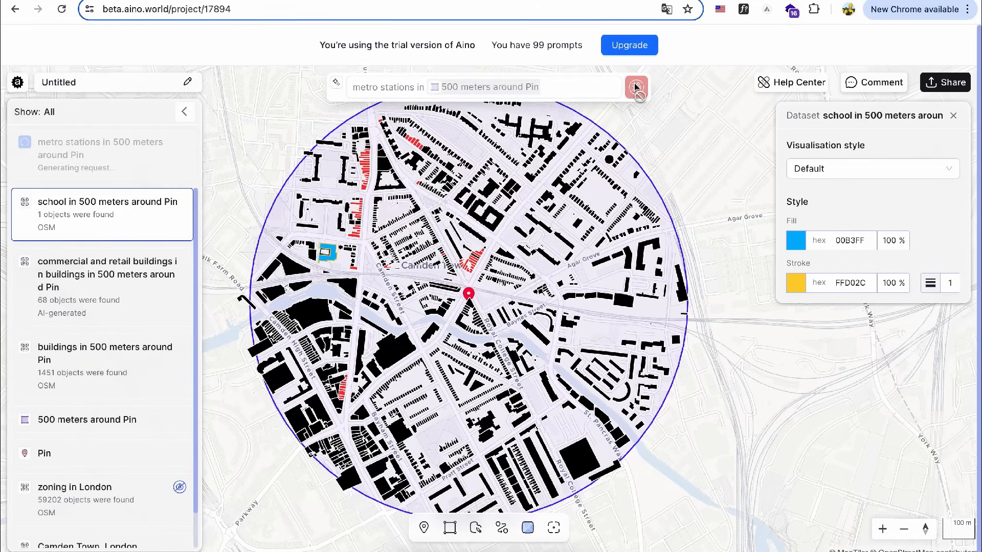
{"action": "left_click", "coordinate": [636, 86]}
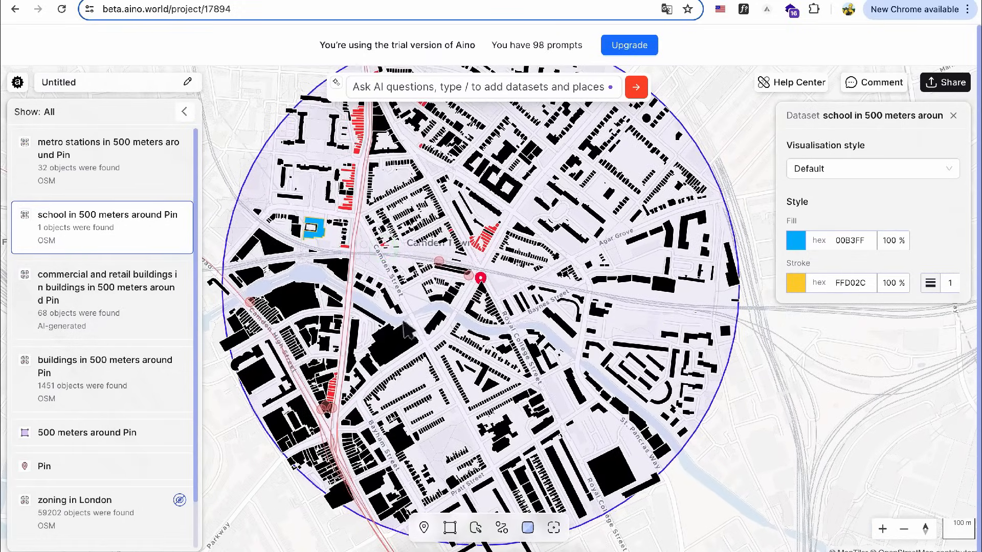
{"action": "left_click", "coordinate": [441, 260]}
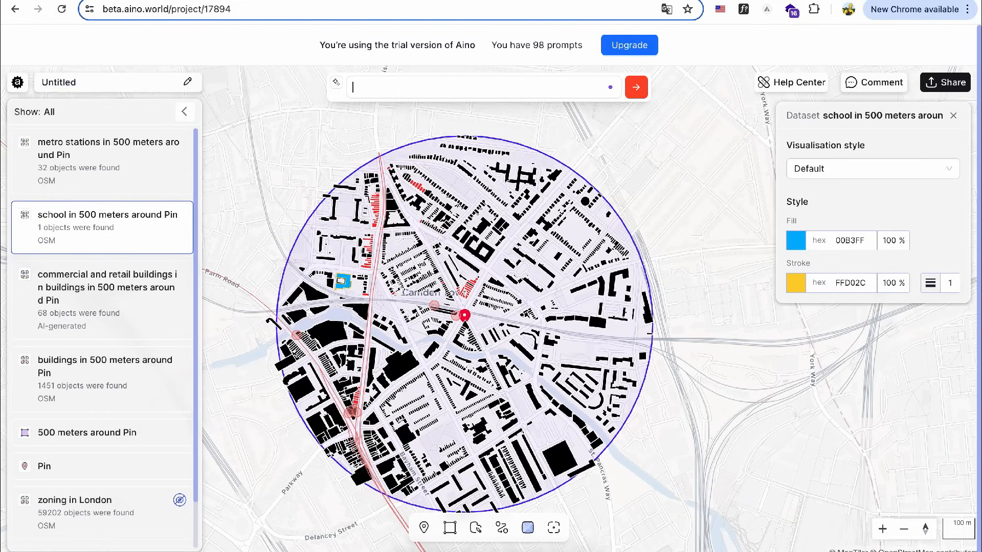
Request '15 mins walk around /Pin' and check the walk radius layer's Area of about 2.49 km².
{"action": "type", "text": "15 mins walk"}
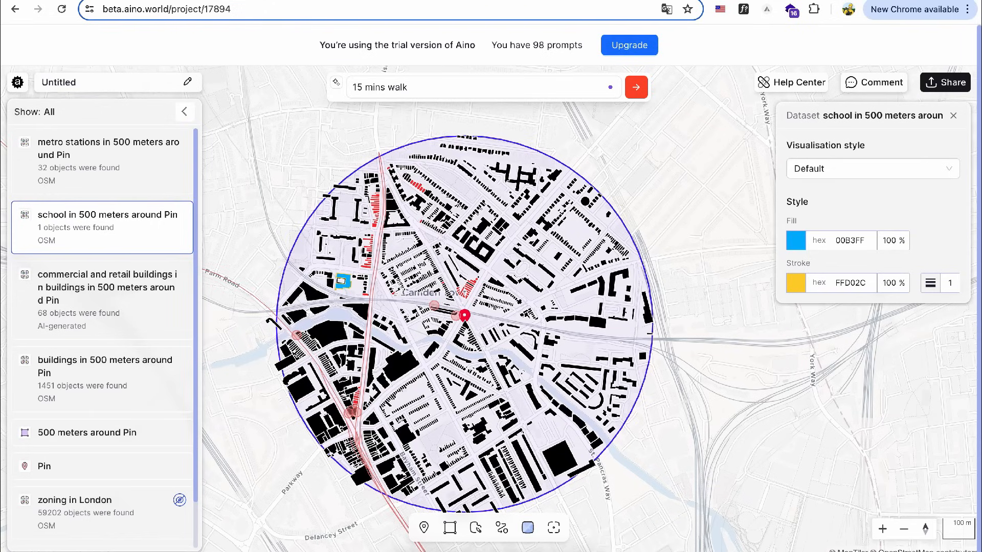
{"action": "type", "text": "around /pin"}
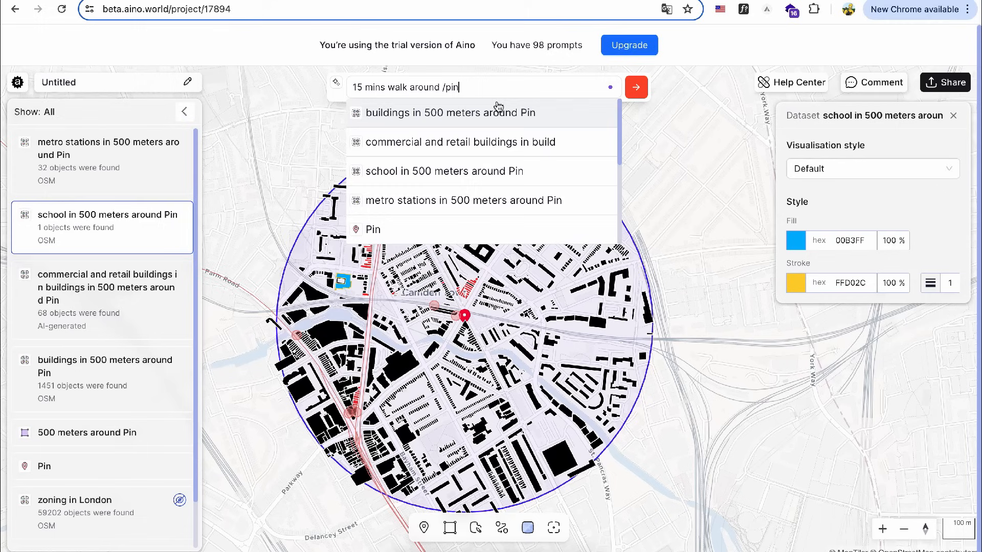
{"action": "left_click", "coordinate": [636, 86]}
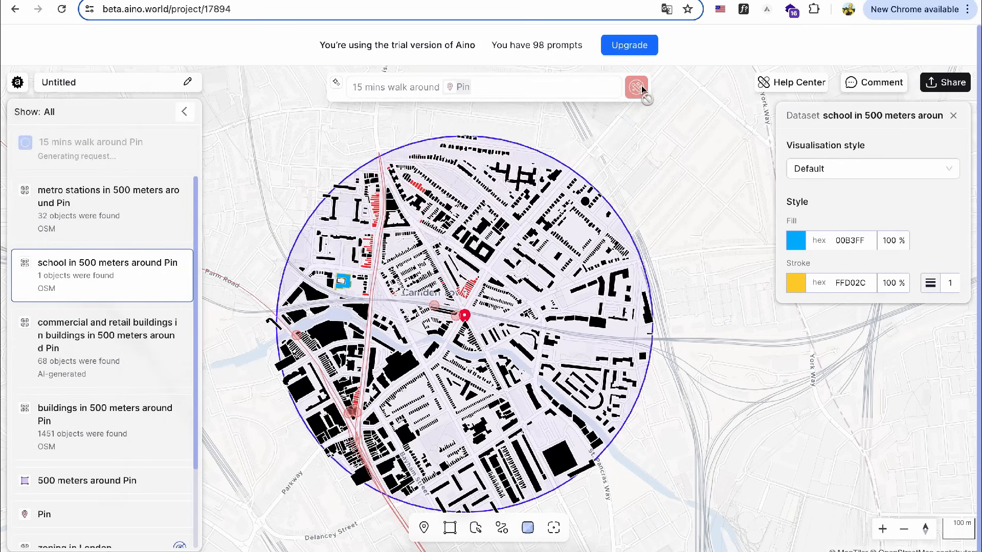
{"action": "left_click", "coordinate": [635, 86]}
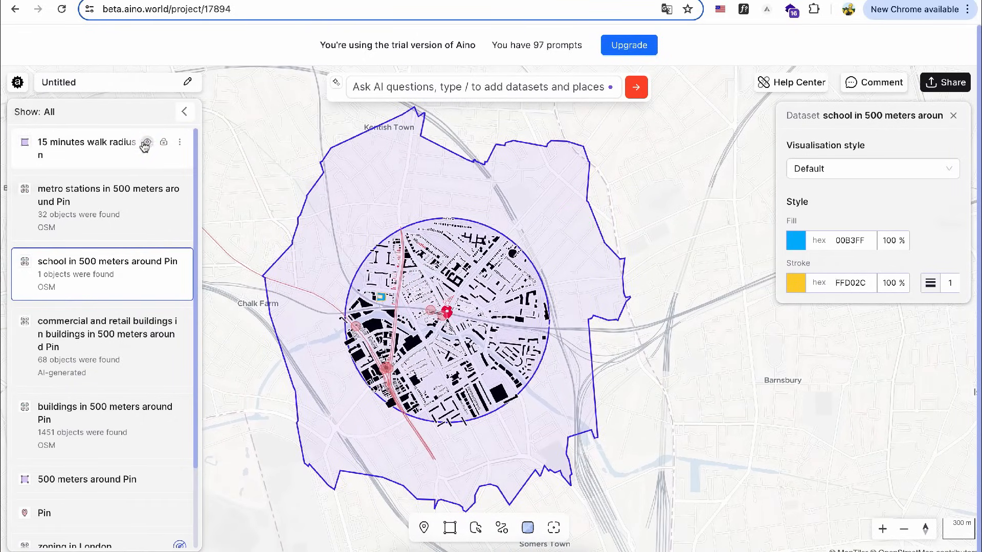
{"action": "left_click", "coordinate": [148, 142]}
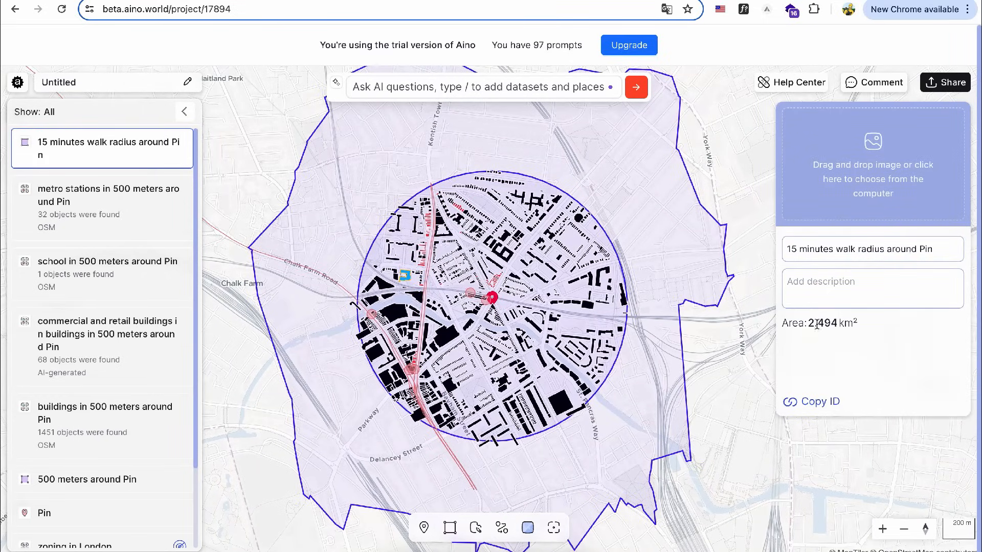
{"action": "double_click", "coordinate": [825, 324]}
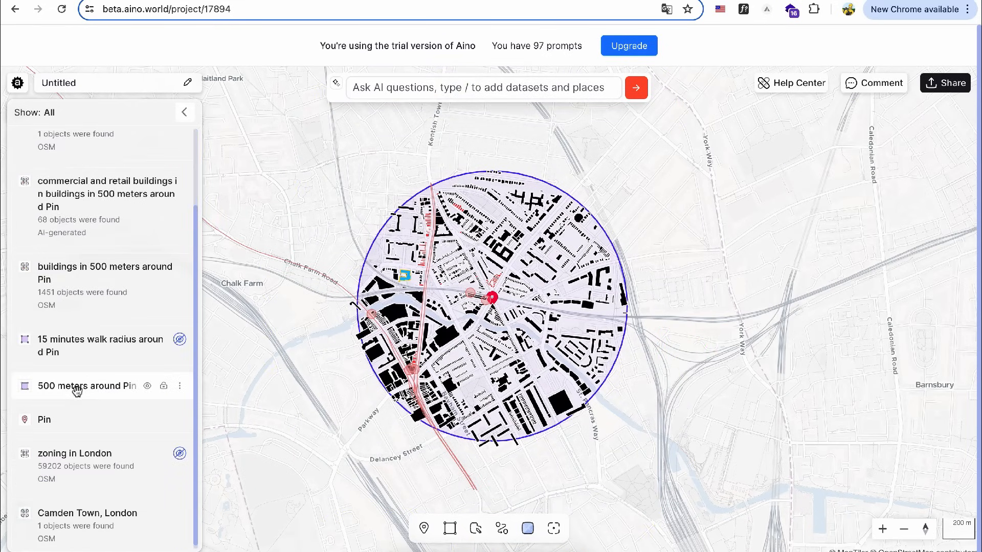
{"action": "mouse_move", "coordinate": [148, 346]}
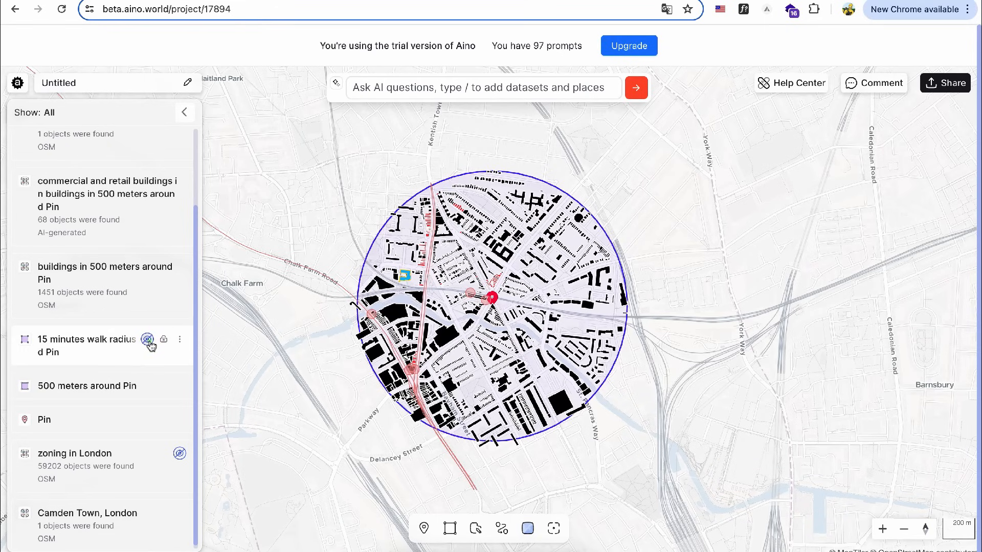
Hide the 500-metre circle and request buildings in the '1000 meters around Pin' area.
{"action": "left_click", "coordinate": [146, 340]}
{"action": "type", "text": "1000 m"}
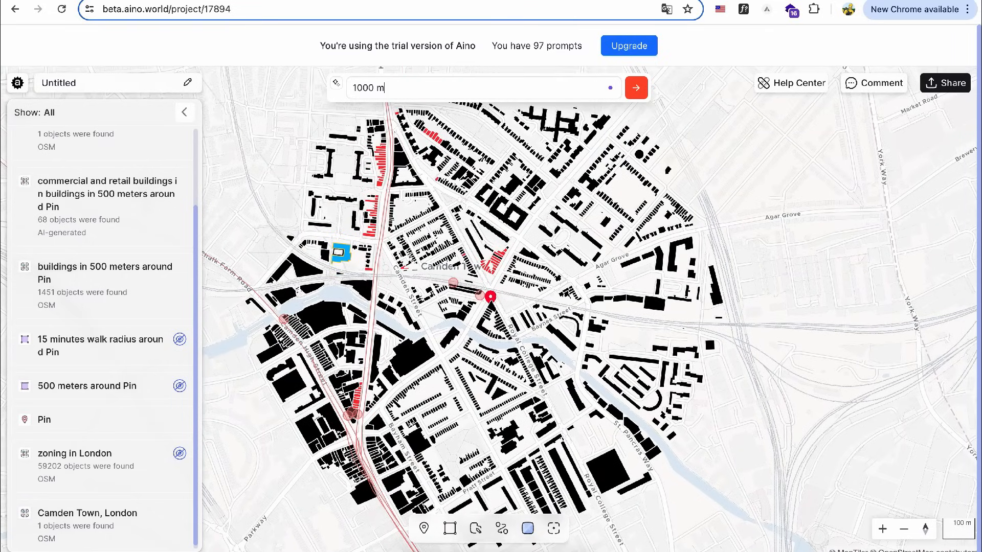
{"action": "left_click", "coordinate": [636, 86]}
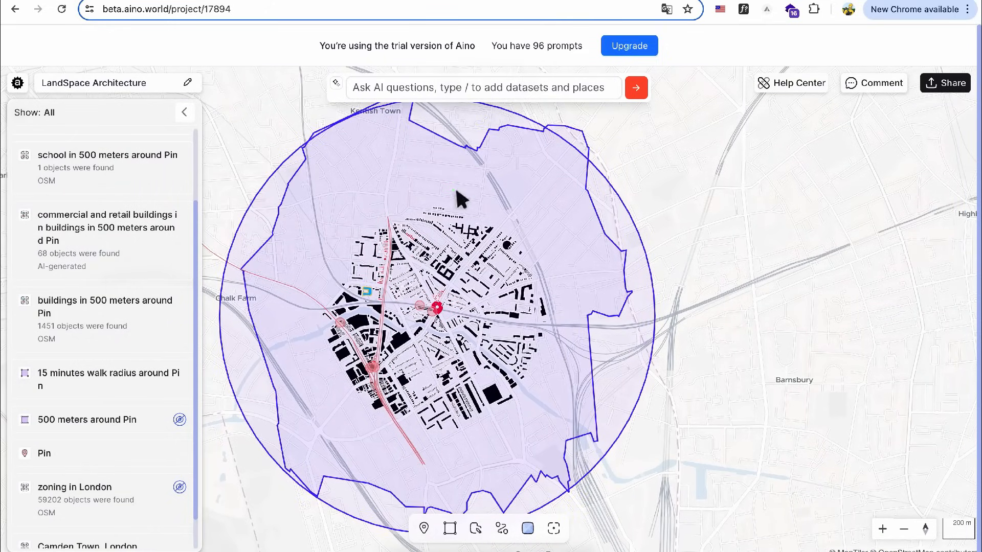
{"action": "type", "text": "buildings in"}
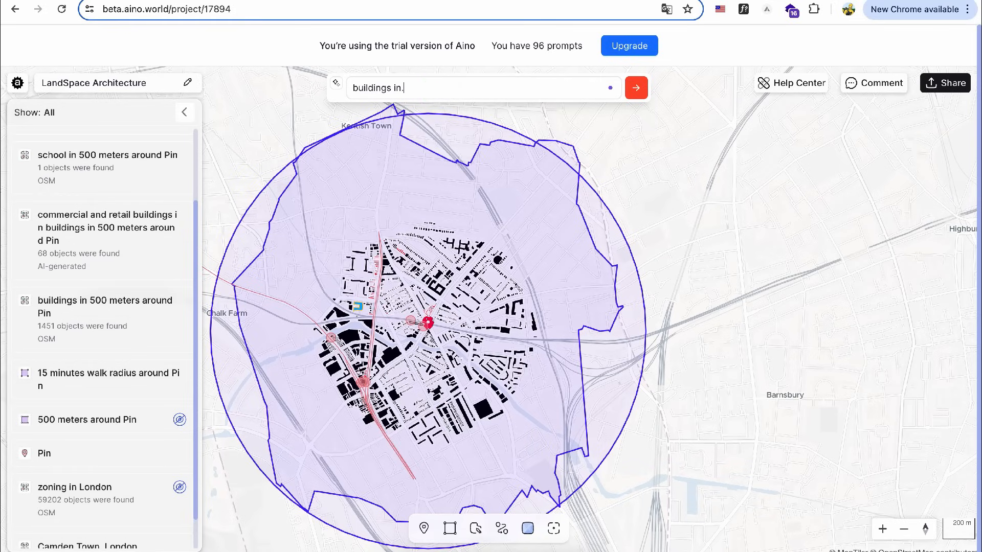
{"action": "left_click", "coordinate": [635, 87]}
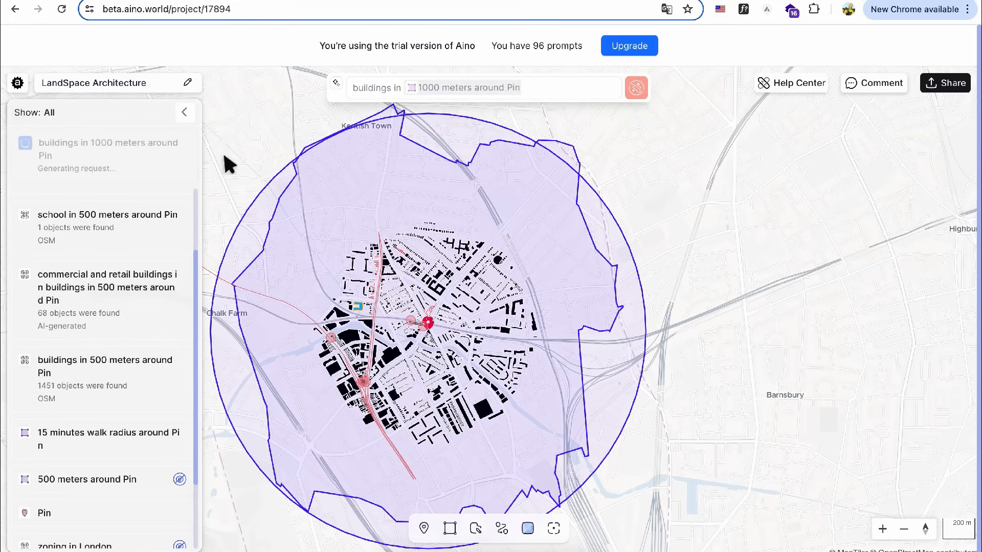
{"action": "left_click", "coordinate": [637, 87]}
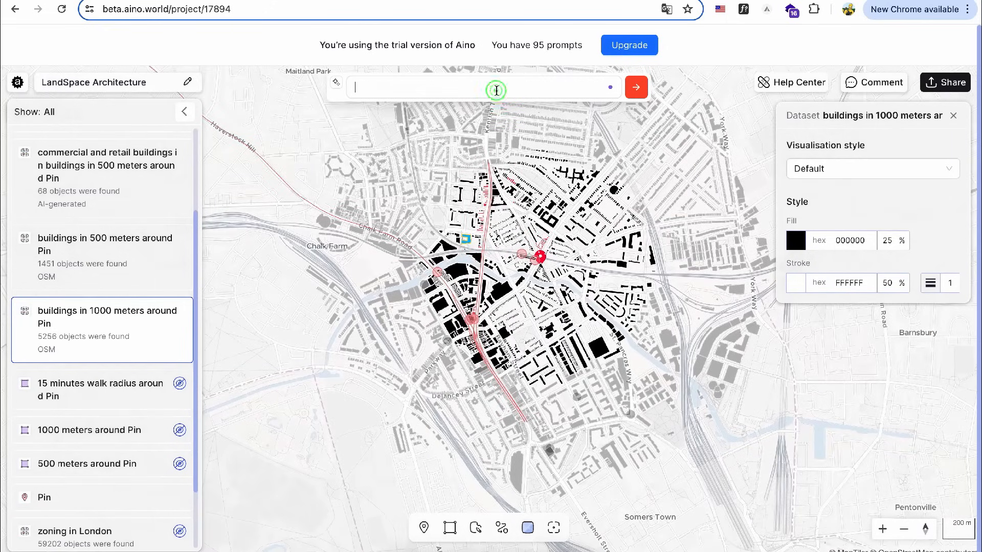
Request parks and green spaces in 1000 meters around Pin, then style them fill 34D438 at 30%.
{"action": "type", "text": "parks and green spaces in 10"}
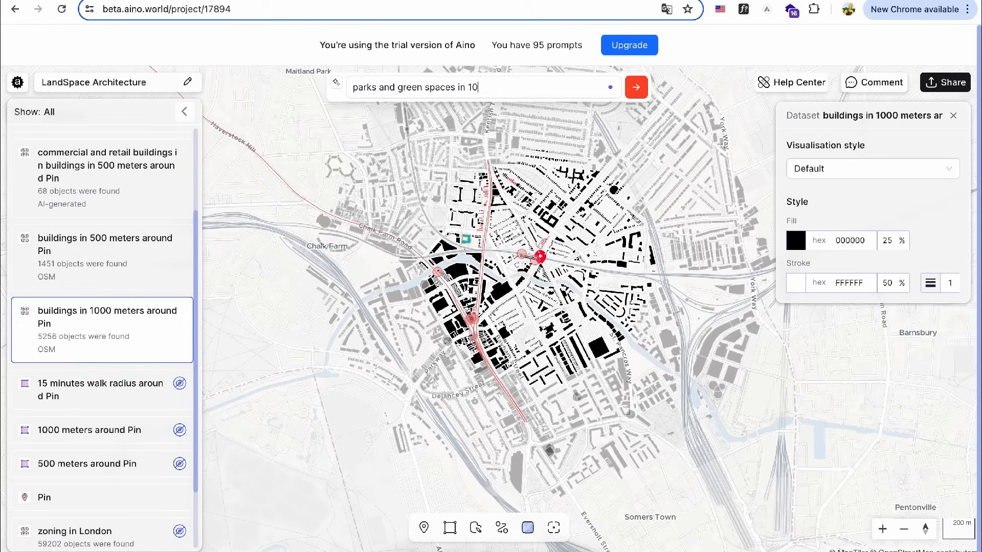
{"action": "left_click", "coordinate": [635, 86]}
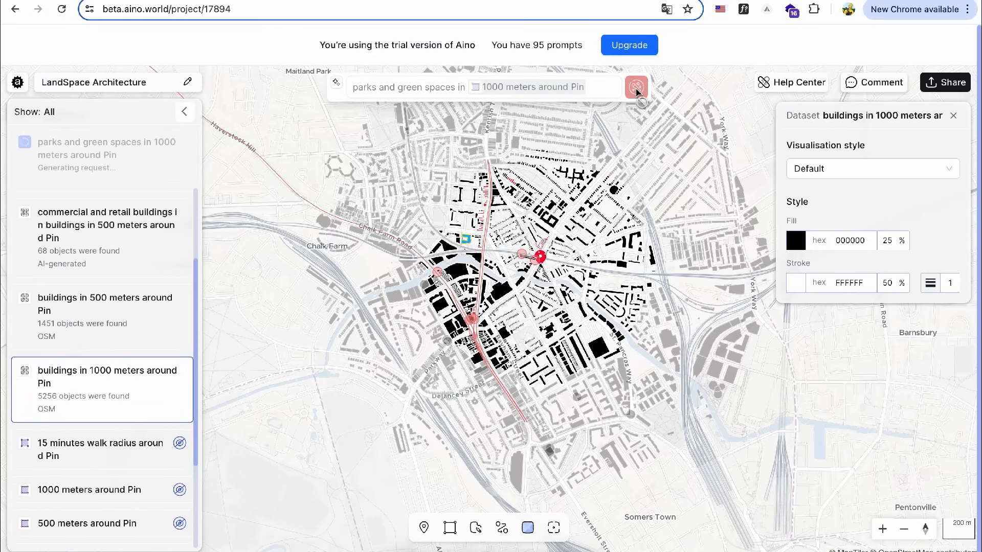
{"action": "left_click", "coordinate": [636, 86]}
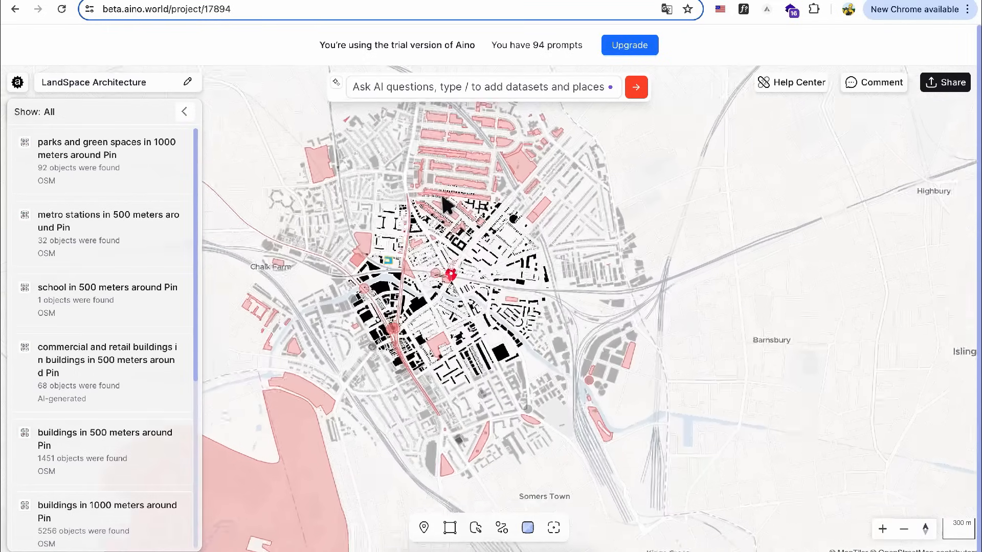
{"action": "left_click", "coordinate": [106, 154]}
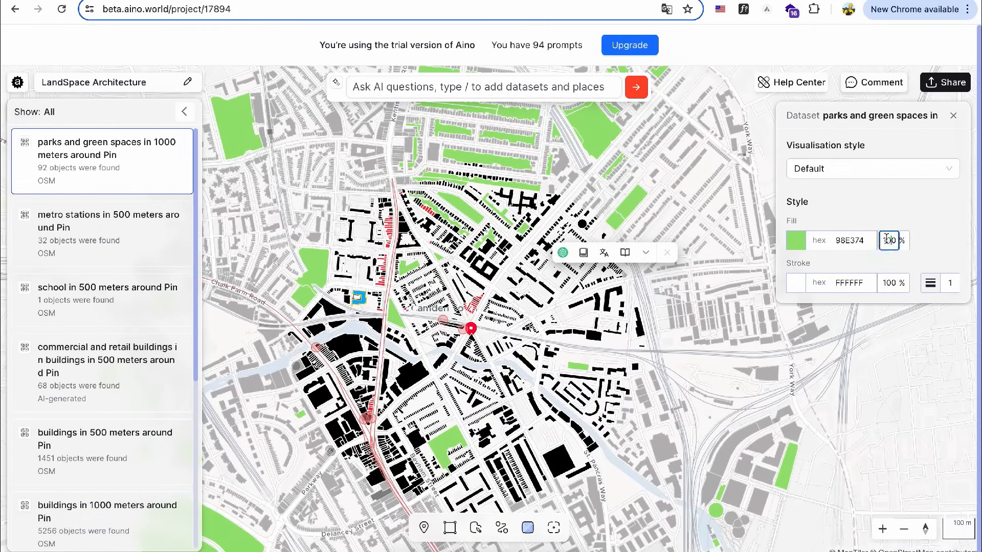
{"action": "left_click", "coordinate": [795, 239]}
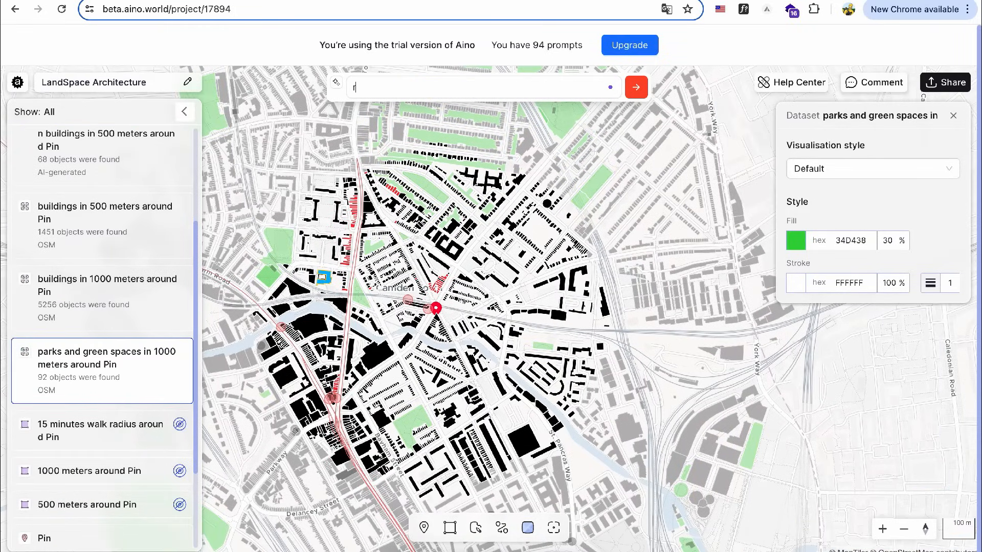
Request roads in 500 meters around Pin, preview as Heatmap, then return to Default style.
{"action": "type", "text": "roads in /5"}
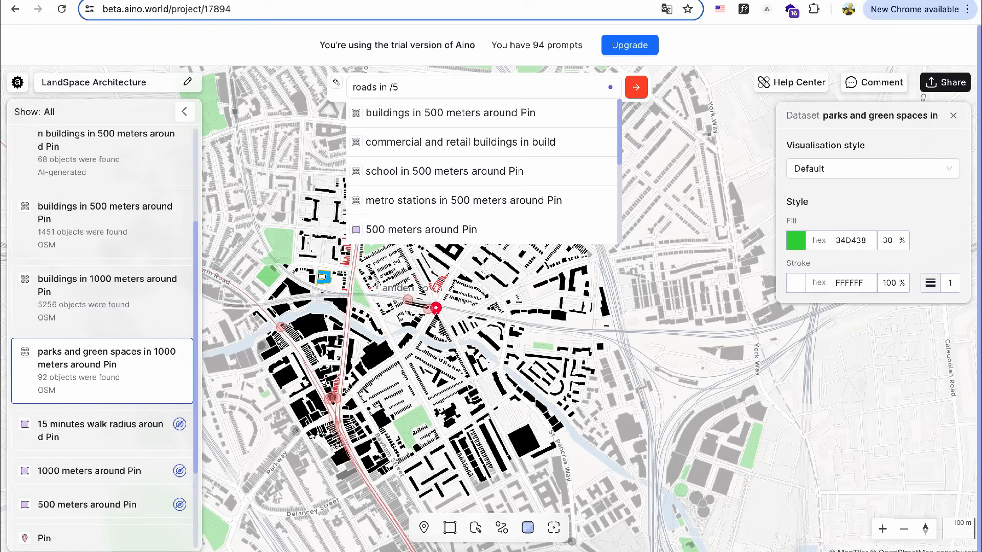
{"action": "left_click", "coordinate": [636, 85]}
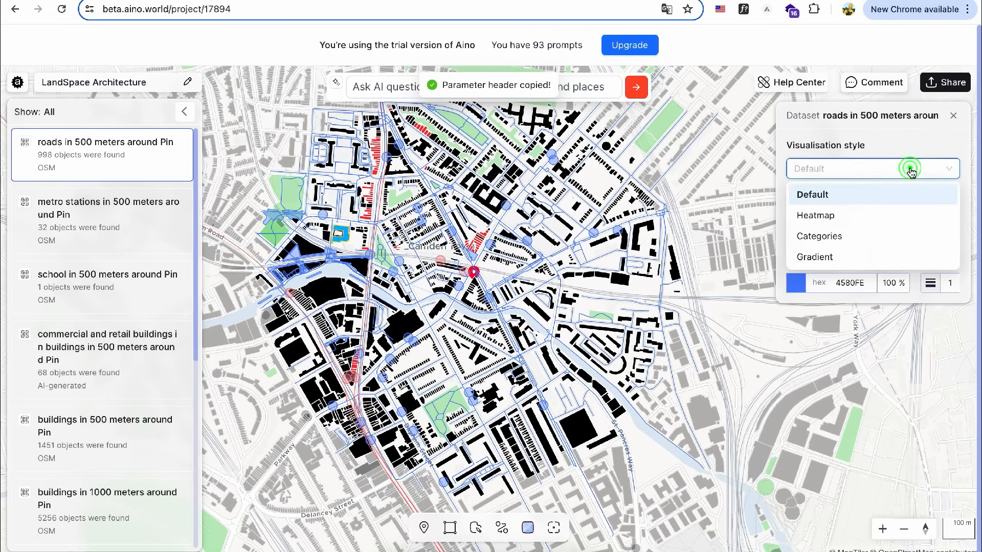
{"action": "left_click", "coordinate": [816, 216]}
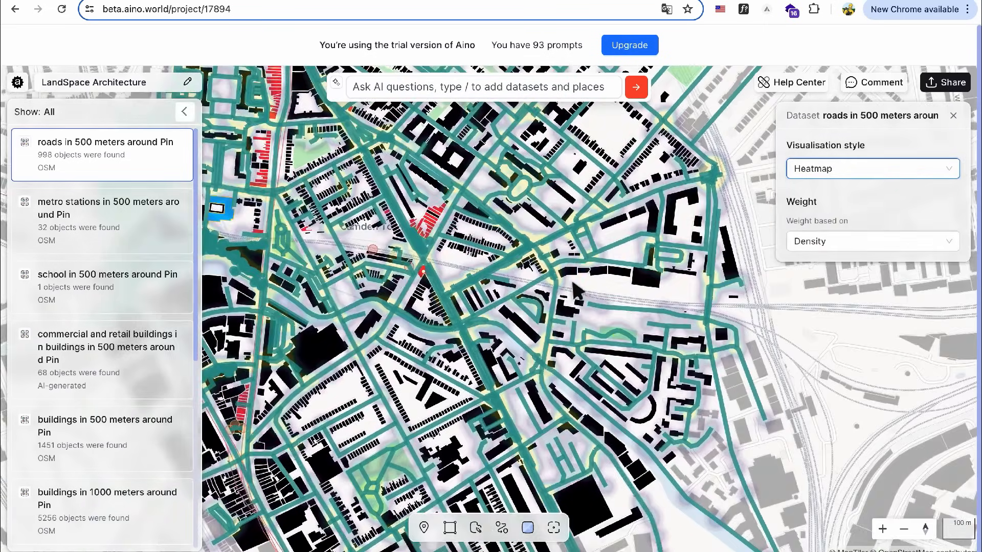
{"action": "left_click", "coordinate": [871, 169]}
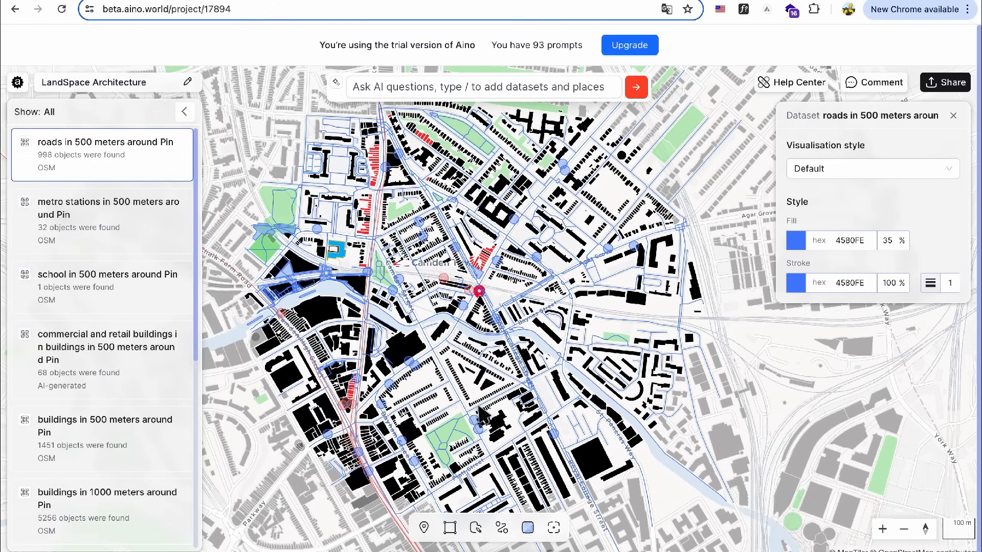
Request land use in 1000 meters around Pin, view its style settings, then hide the layer.
{"action": "type", "text": "land use in /100"}
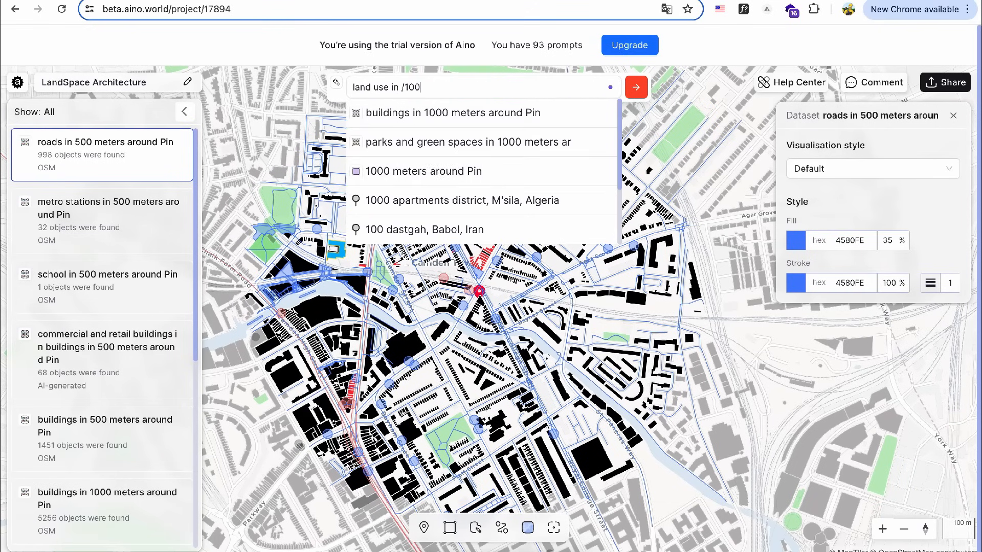
{"action": "left_click", "coordinate": [636, 86]}
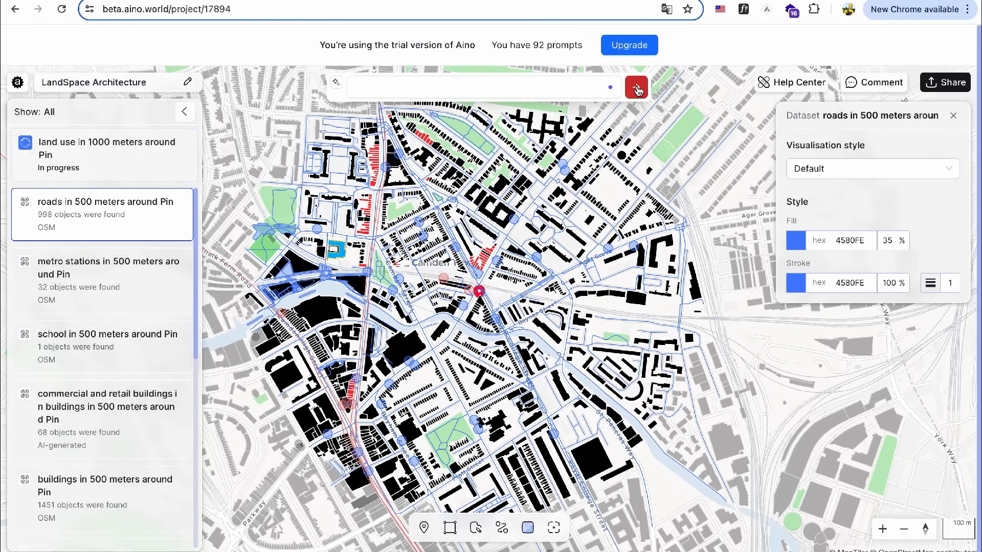
{"action": "left_click", "coordinate": [636, 85]}
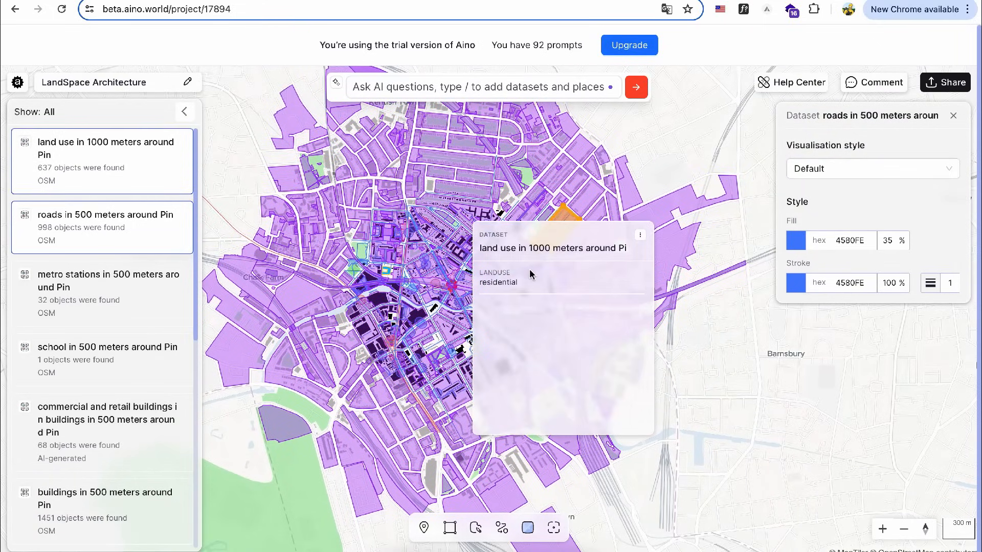
{"action": "mouse_move", "coordinate": [563, 178]}
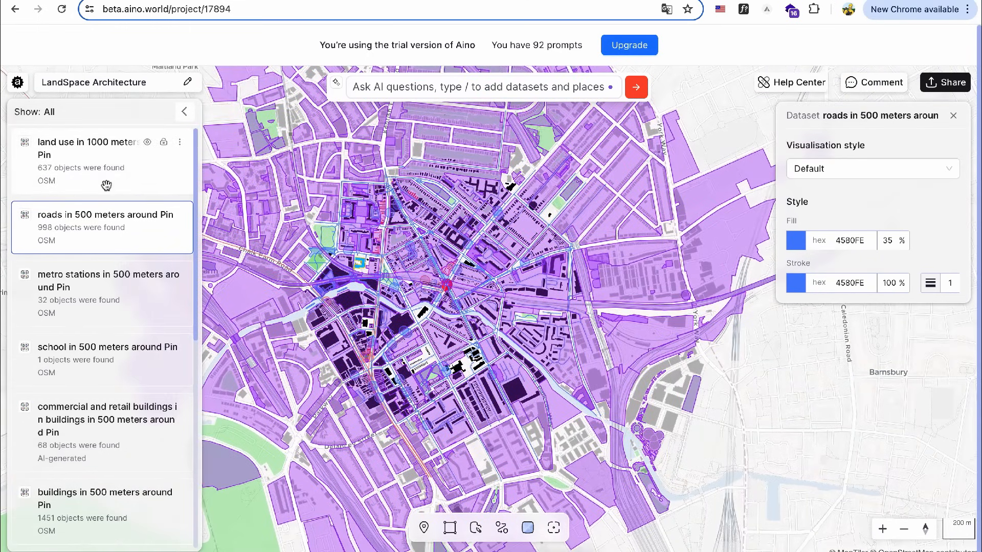
{"action": "scroll", "scroll_direction": "down", "scroll_amount": 3}
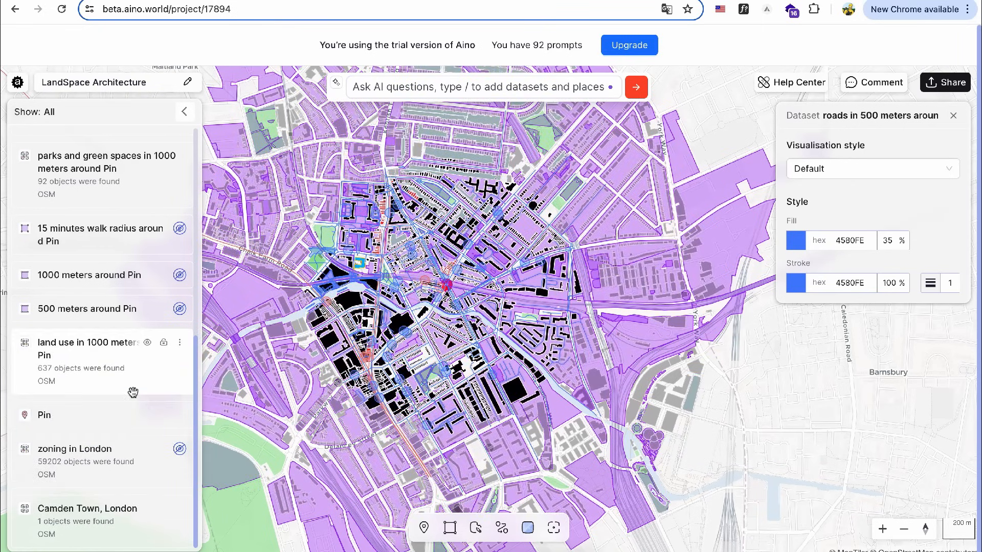
{"action": "left_click", "coordinate": [795, 240]}
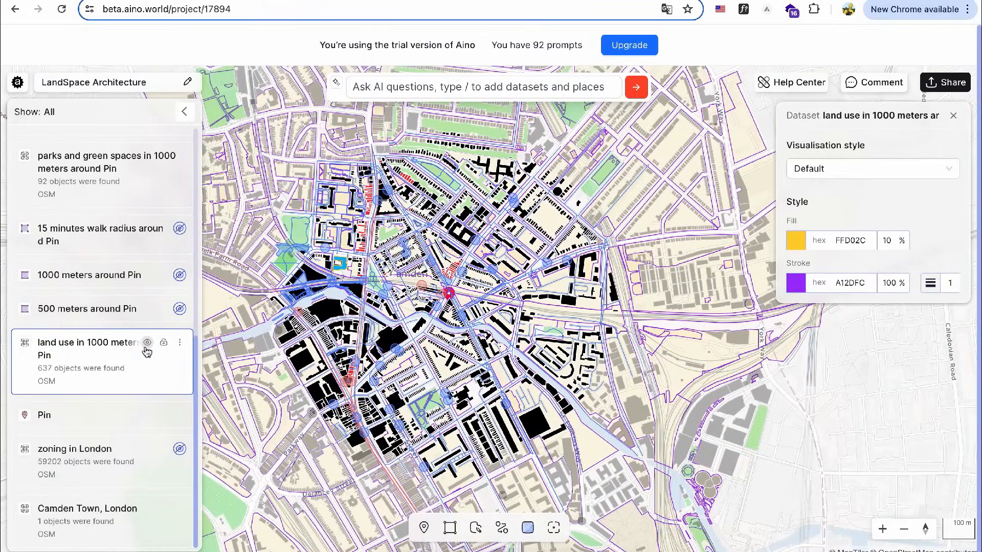
{"action": "left_click", "coordinate": [148, 343]}
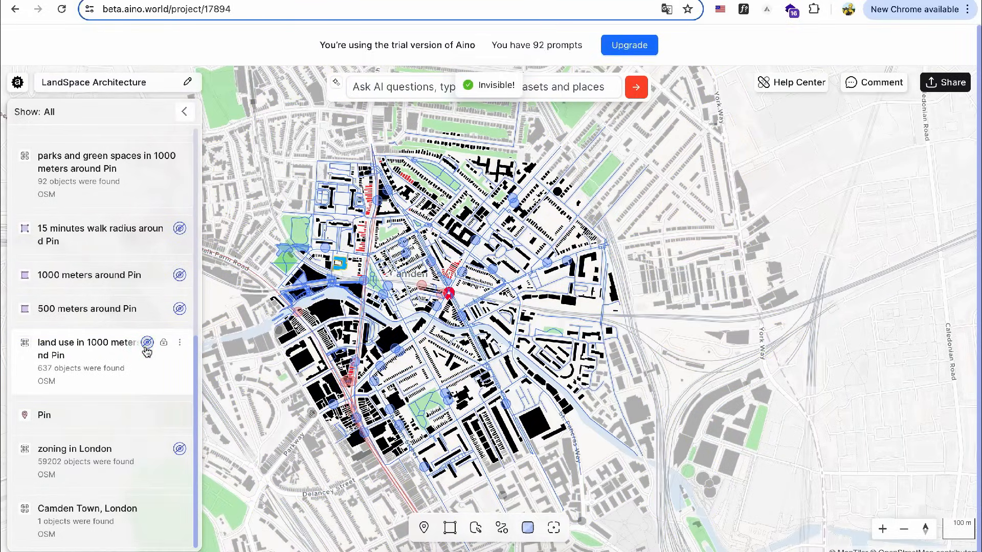
Request 'population in' with 'London, United Kingdom' chosen as the query area.
{"action": "type", "text": "pop"}
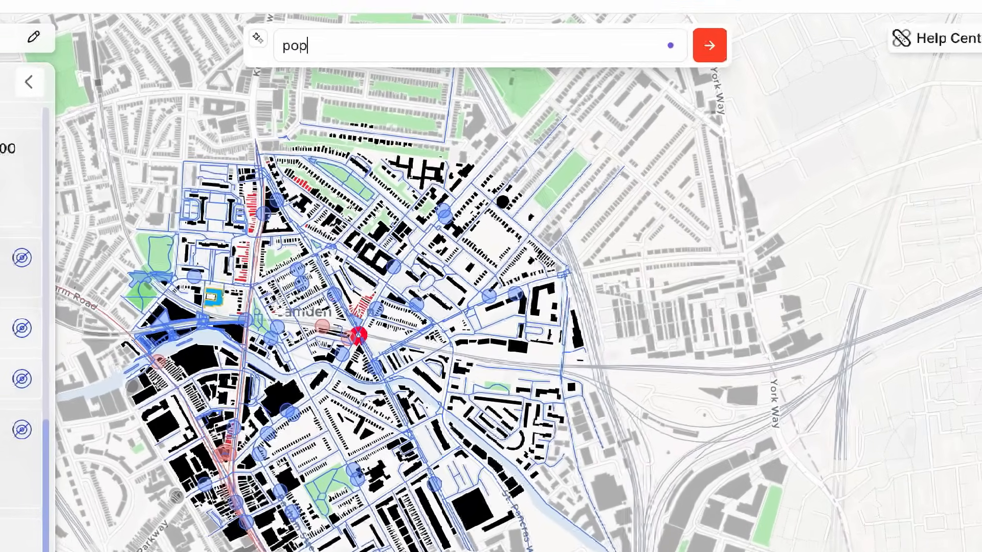
{"action": "type", "text": "ulation in /"}
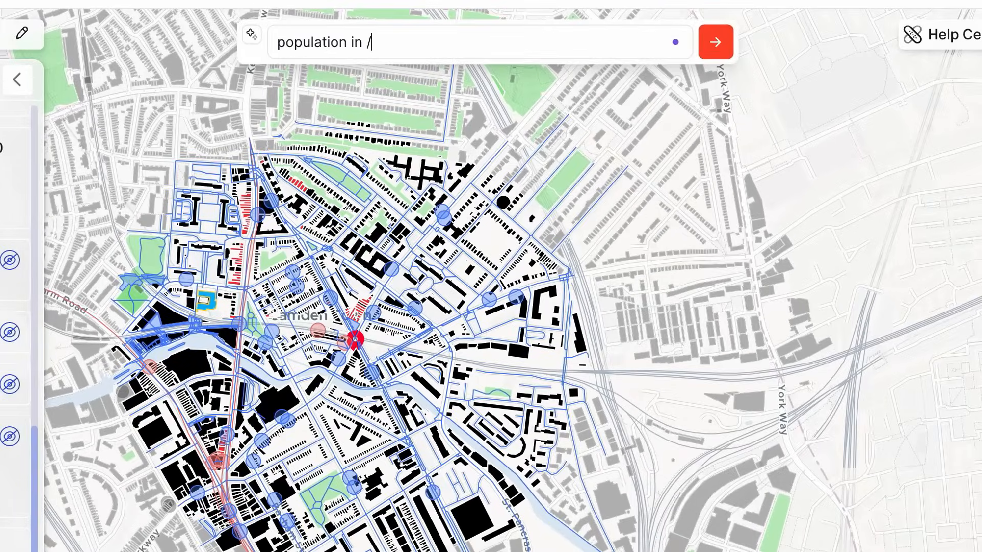
{"action": "type", "text": "london"}
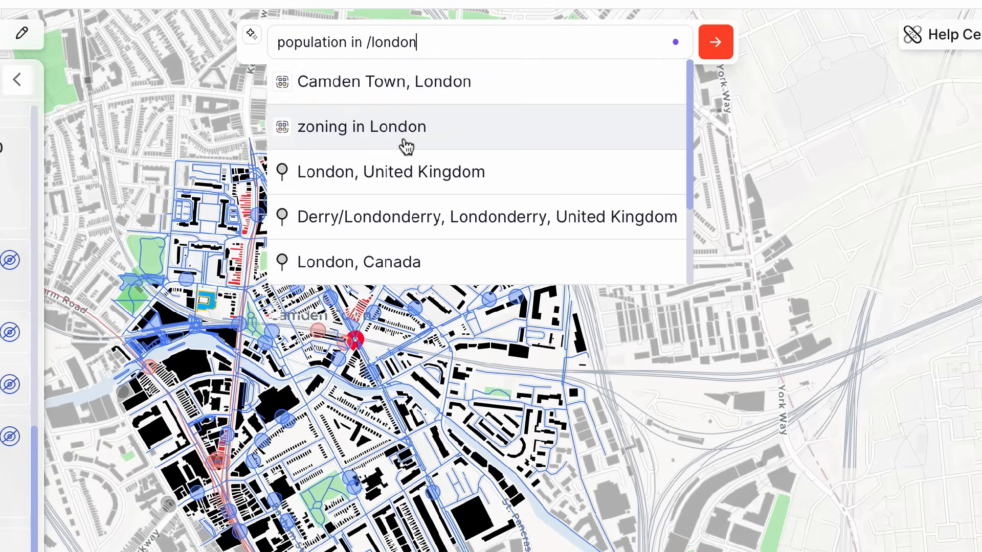
{"action": "left_click", "coordinate": [390, 171]}
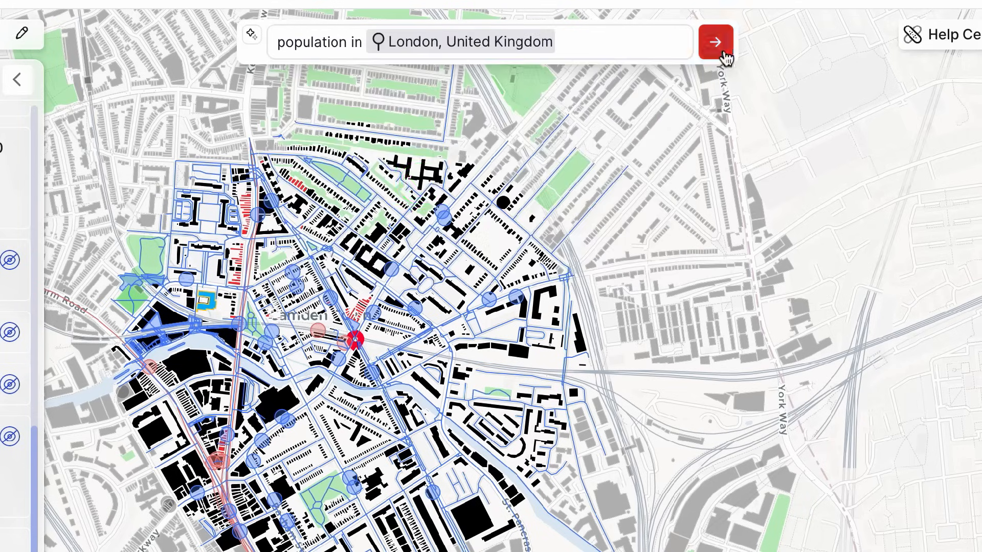
{"action": "left_click", "coordinate": [715, 41]}
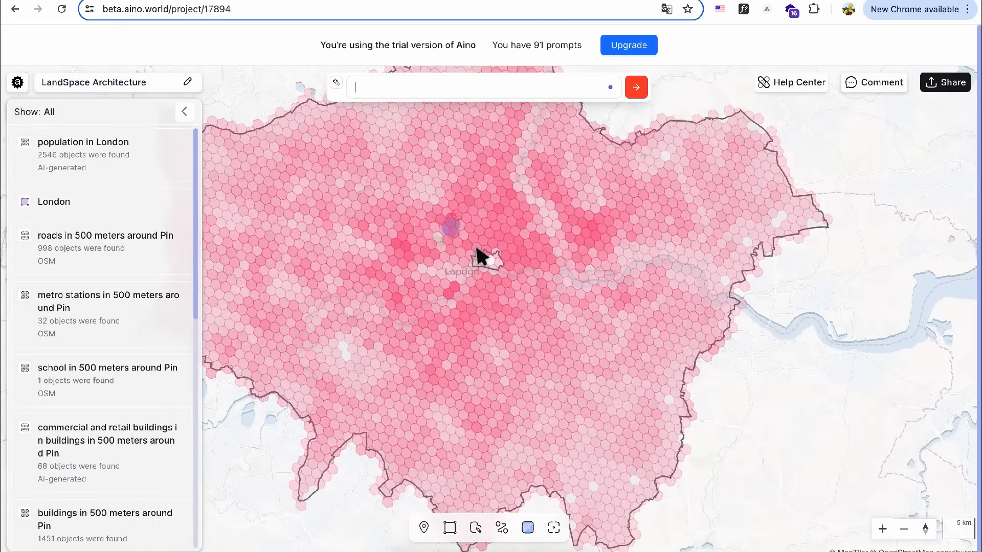
Set the population in London gradient's Min colour to a blue in its style panel.
{"action": "left_click", "coordinate": [83, 154]}
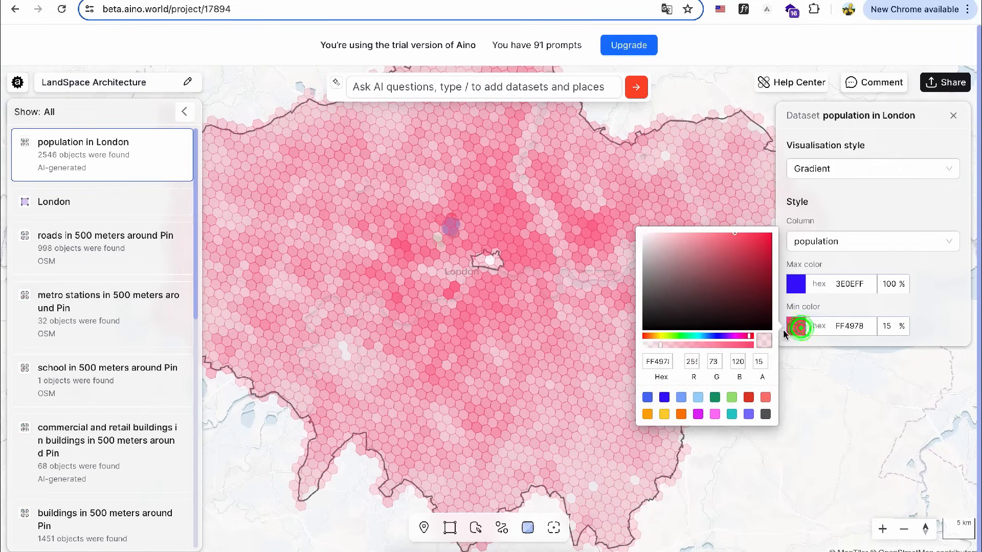
{"action": "left_click", "coordinate": [698, 398]}
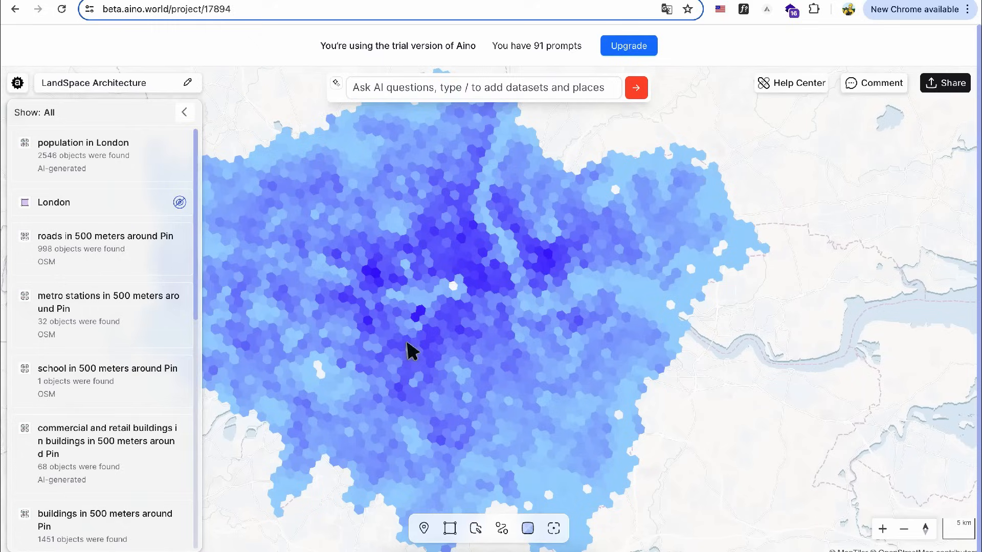
{"action": "scroll", "scroll_direction": "down", "scroll_amount": 3}
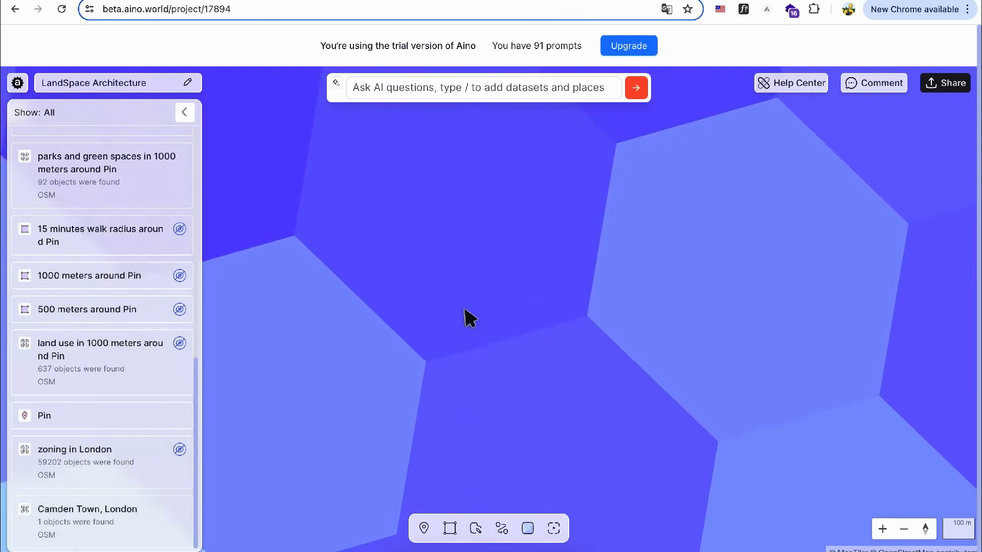
Check two hexagons' population popups, then hide the population in London layer.
{"action": "left_click", "coordinate": [459, 251]}
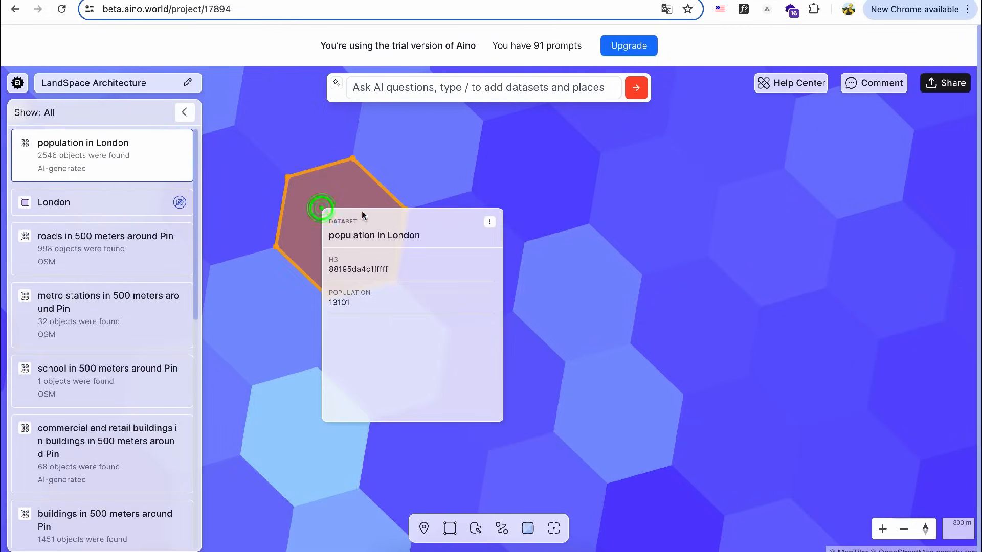
{"action": "left_click", "coordinate": [582, 139]}
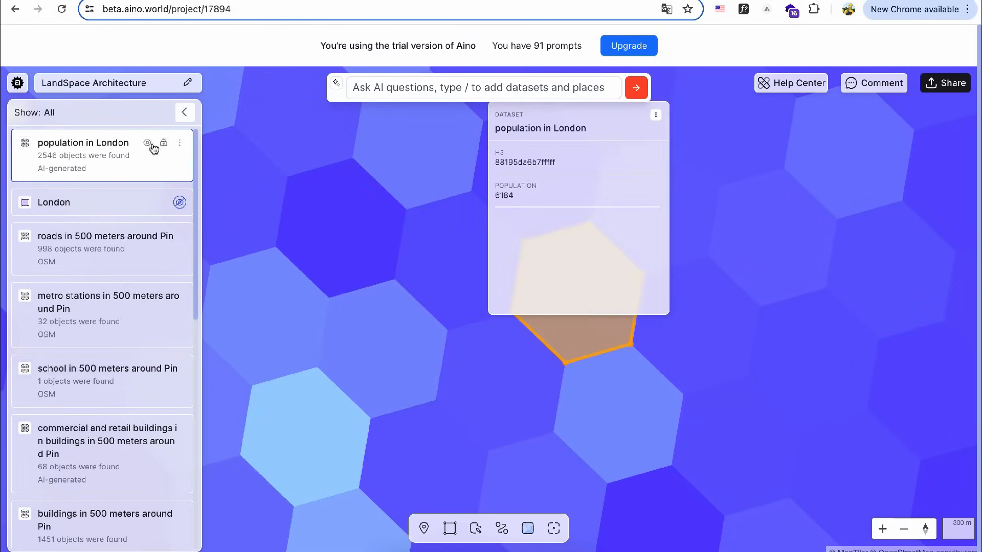
{"action": "left_click", "coordinate": [147, 143]}
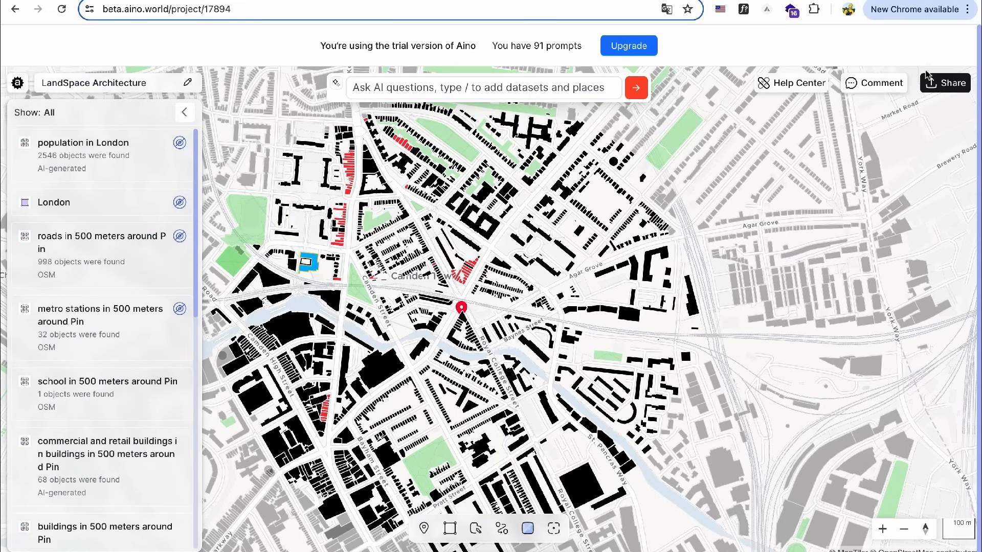
From Share, browse invite and Export file options, keeping PNG for screen capture.
{"action": "left_click", "coordinate": [946, 82]}
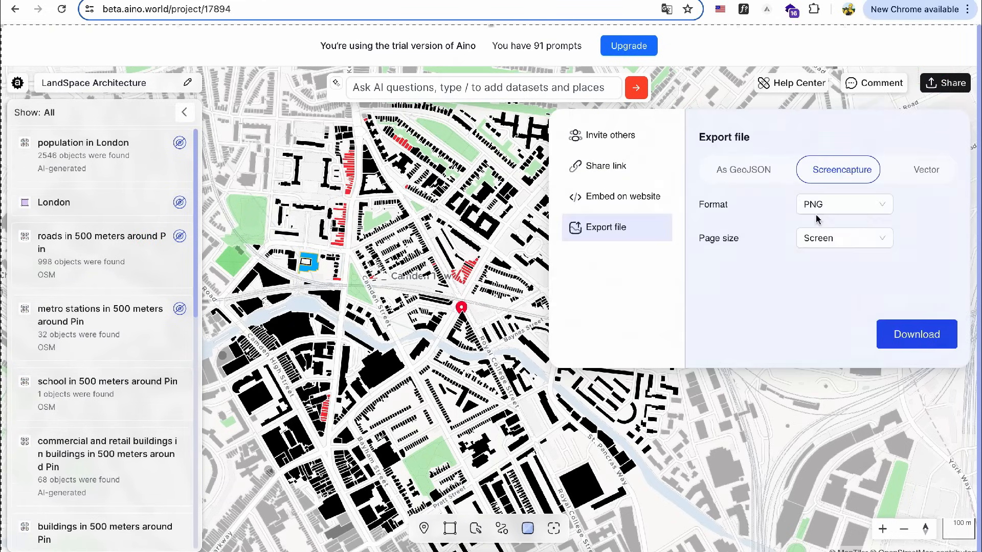
{"action": "left_click", "coordinate": [610, 135]}
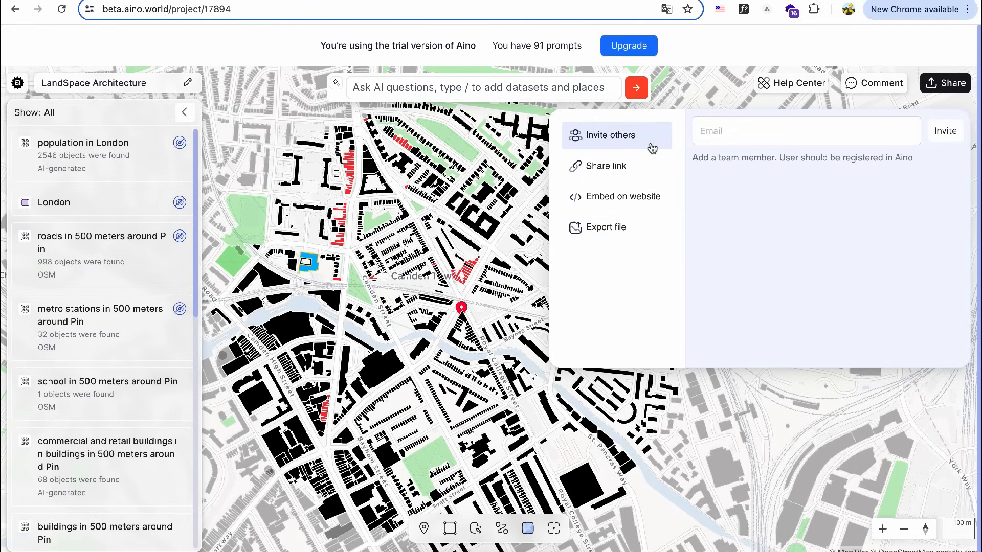
{"action": "mouse_move", "coordinate": [629, 196]}
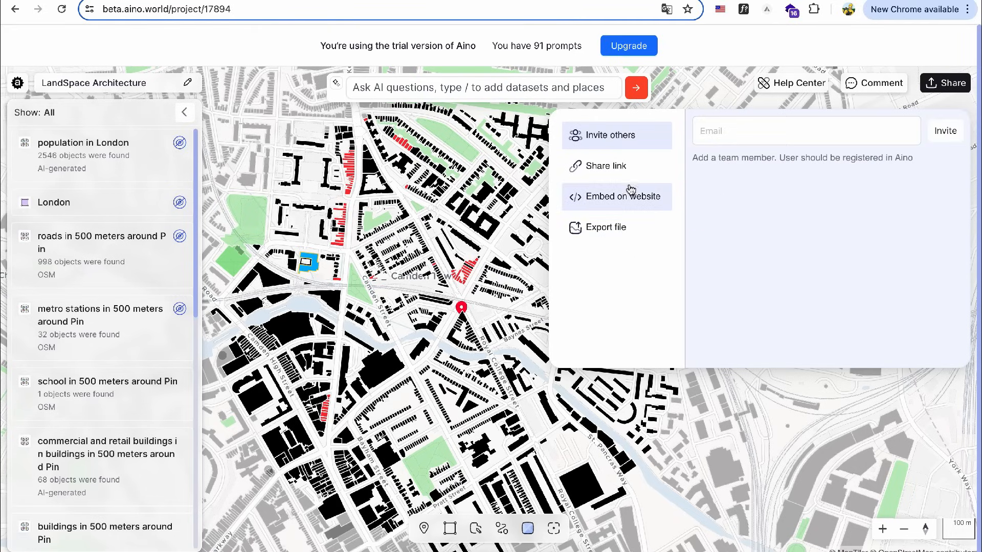
{"action": "mouse_move", "coordinate": [603, 227]}
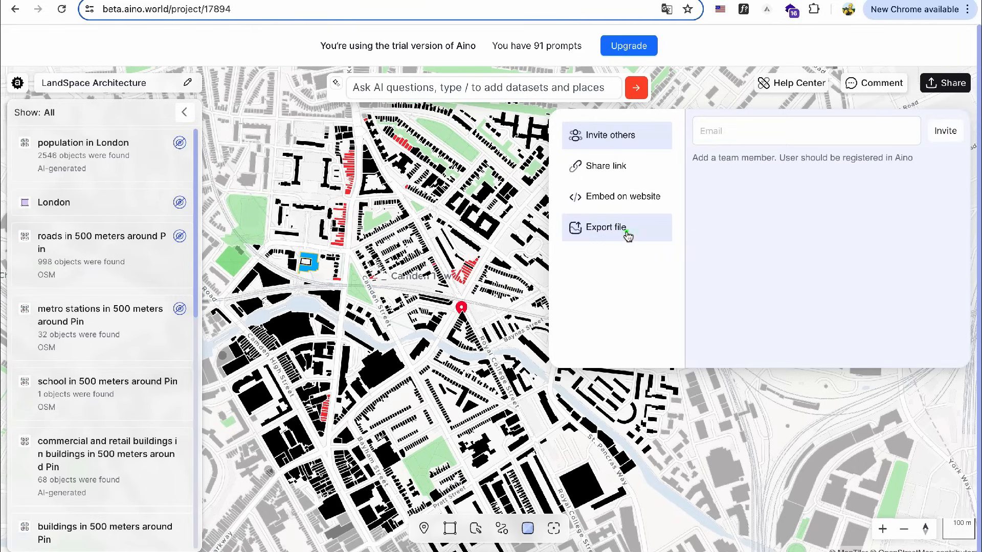
{"action": "left_click", "coordinate": [606, 227]}
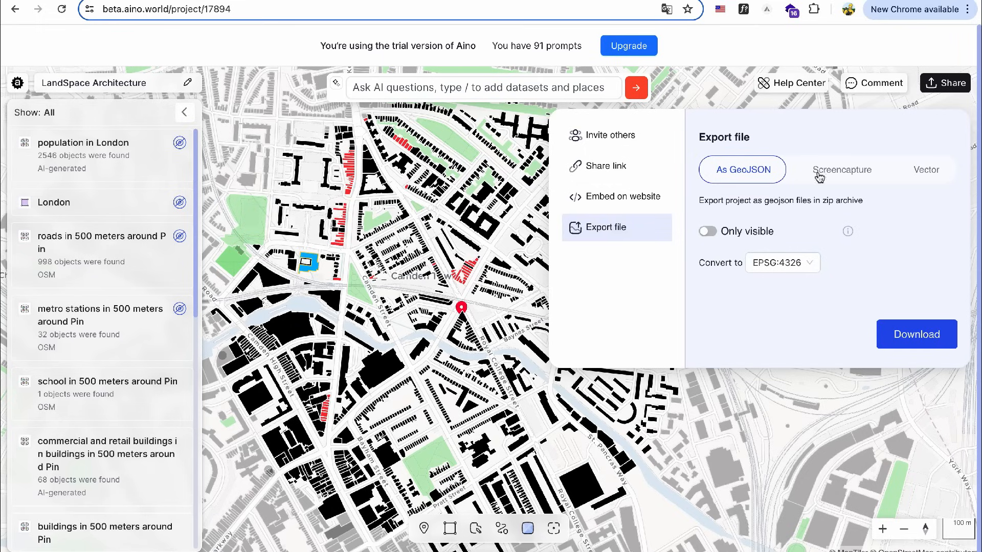
{"action": "left_click", "coordinate": [842, 170]}
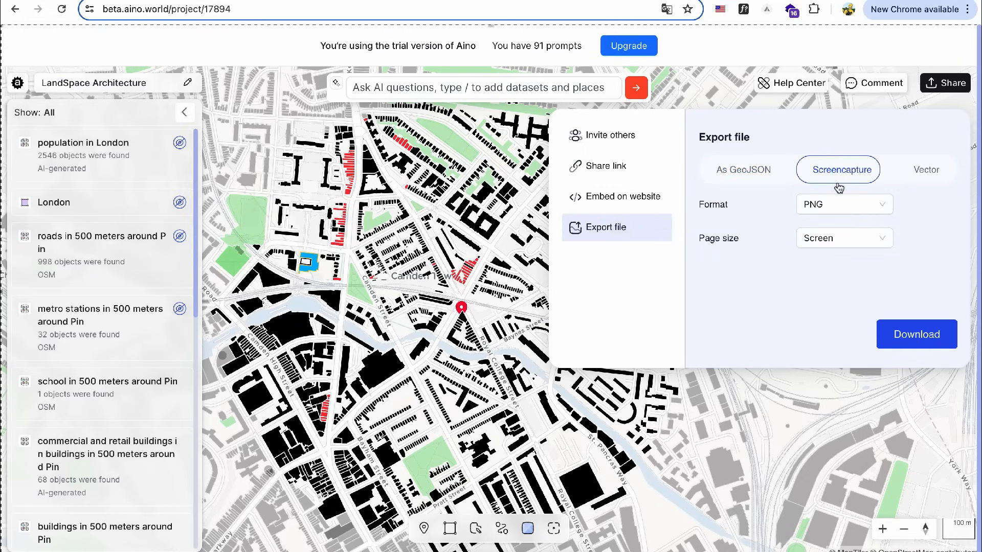
{"action": "left_click", "coordinate": [844, 204]}
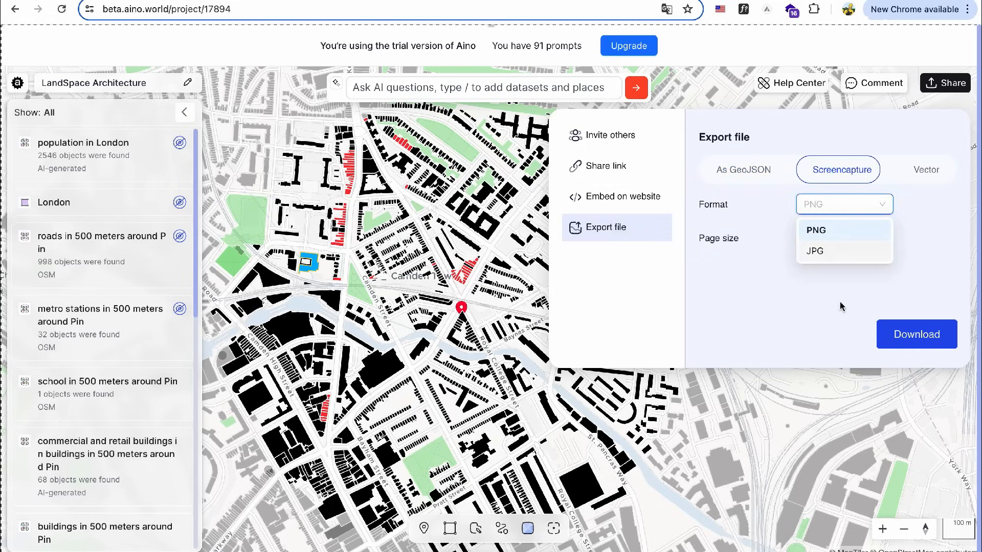
{"action": "left_click", "coordinate": [817, 230]}
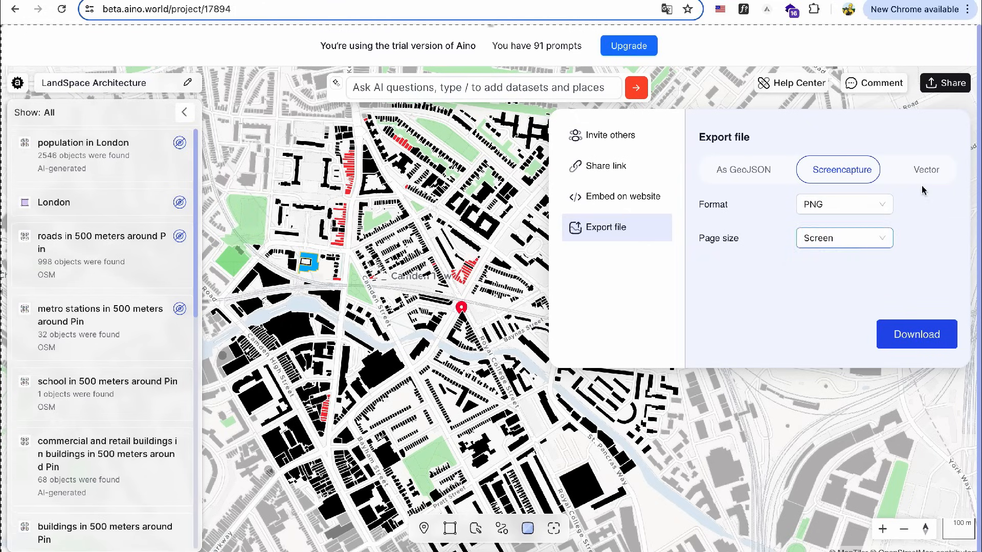
Switch to Vector export, choose PDF format and download the map file.
{"action": "left_click", "coordinate": [926, 170]}
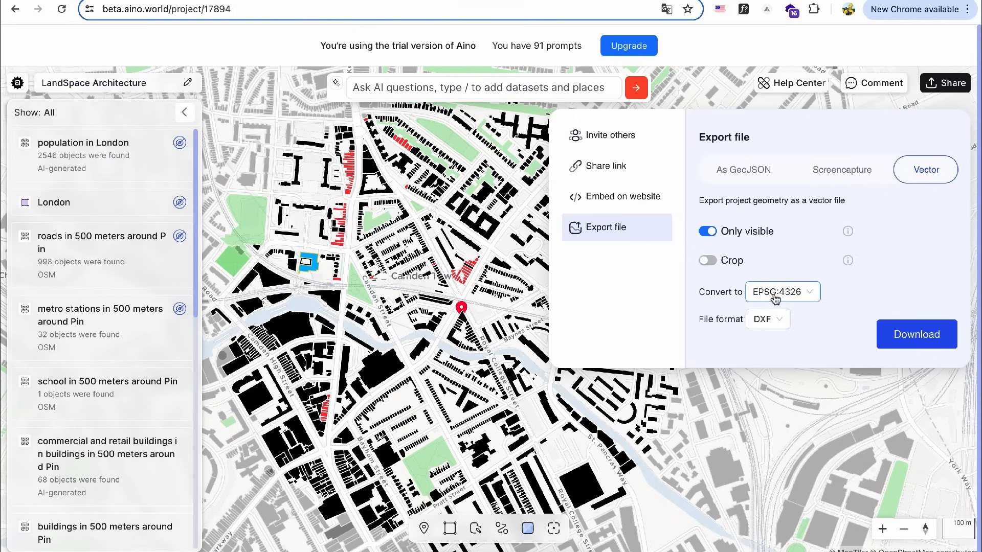
{"action": "left_click", "coordinate": [766, 319]}
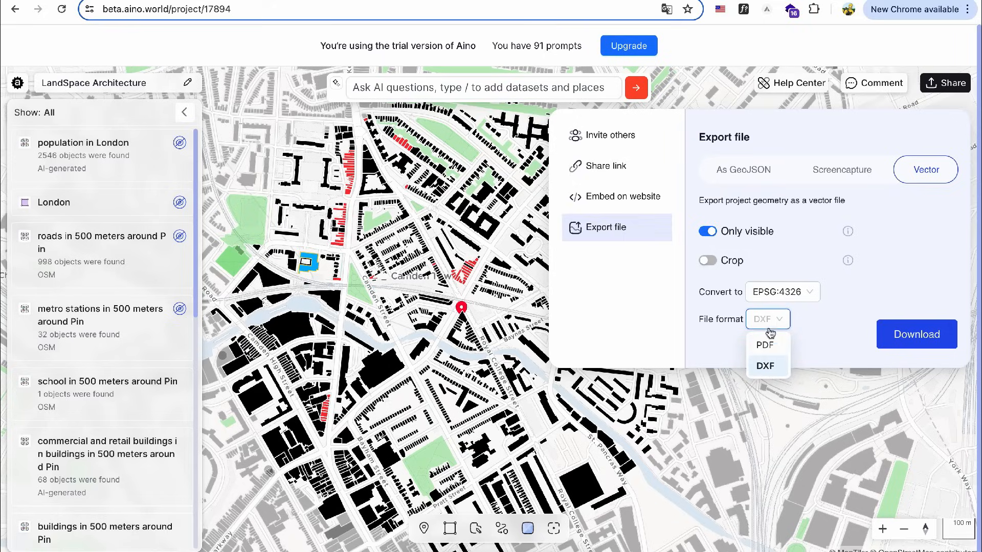
{"action": "left_click", "coordinate": [764, 345]}
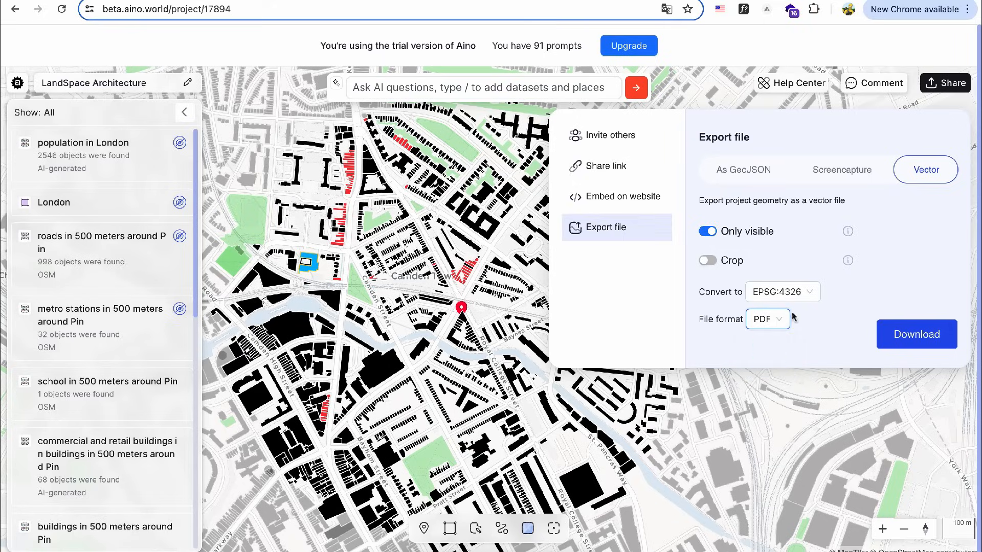
{"action": "left_click", "coordinate": [917, 340]}
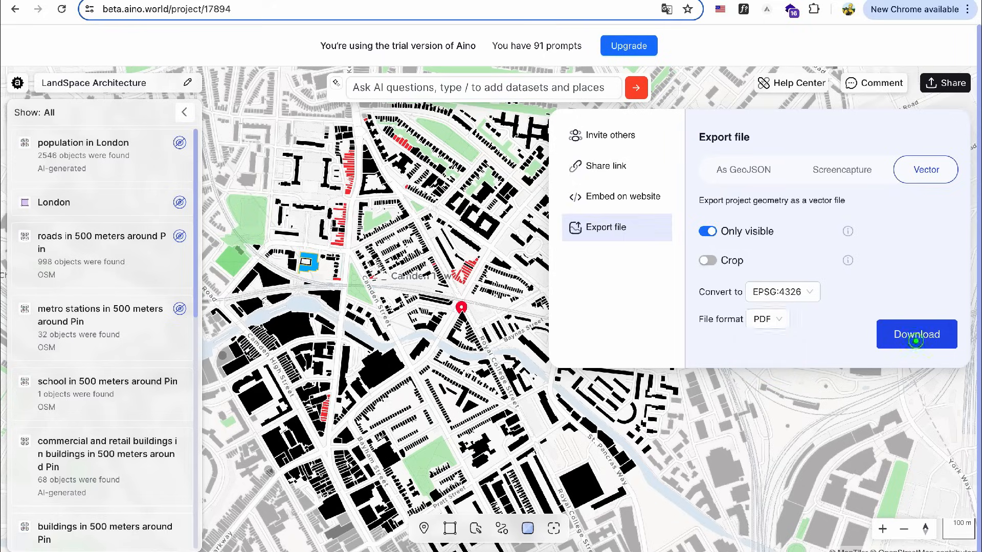
{"action": "left_click", "coordinate": [915, 333]}
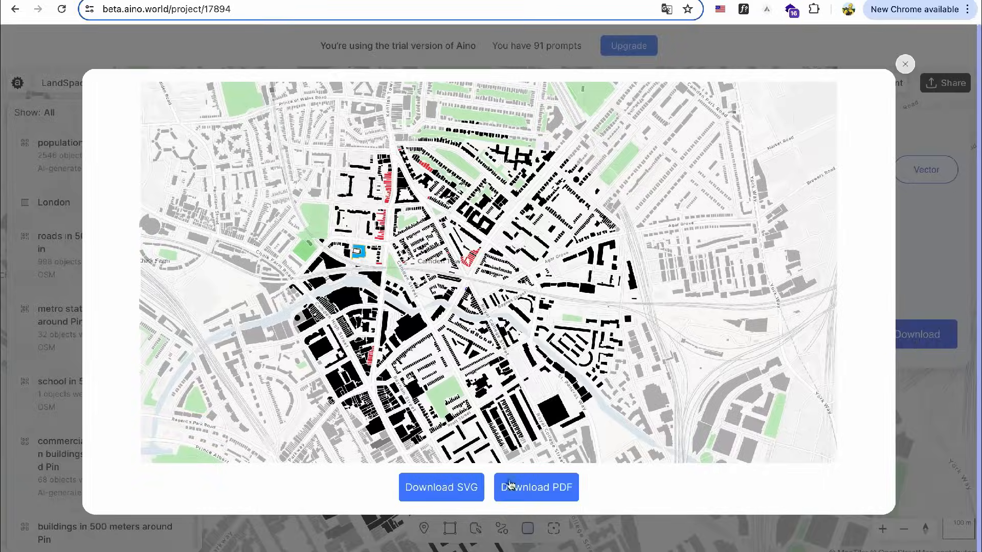
{"action": "left_click", "coordinate": [441, 487]}
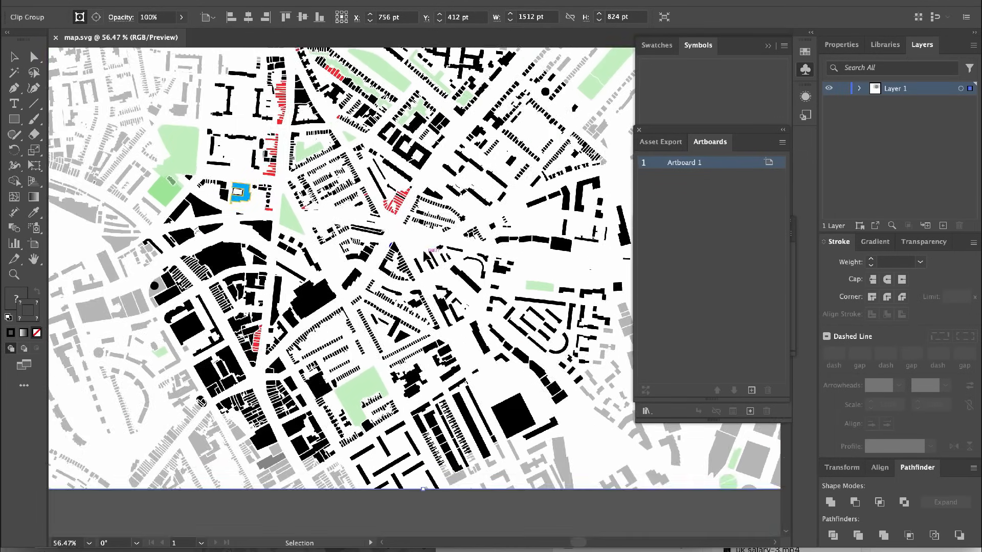
Release the clipping mask around the imported map artwork in Illustrator.
{"action": "scroll", "scroll_direction": "down", "scroll_amount": 3}
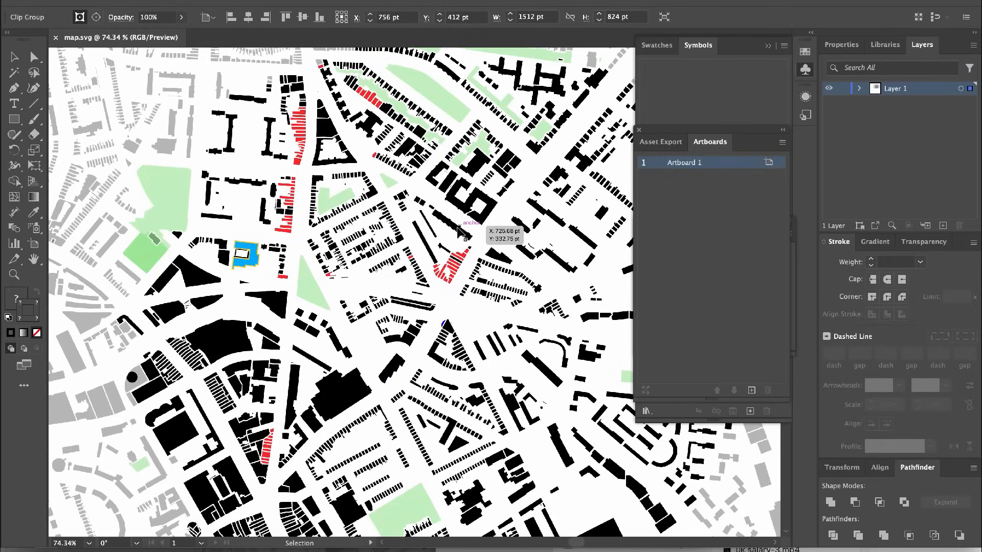
{"action": "right_click", "coordinate": [458, 232]}
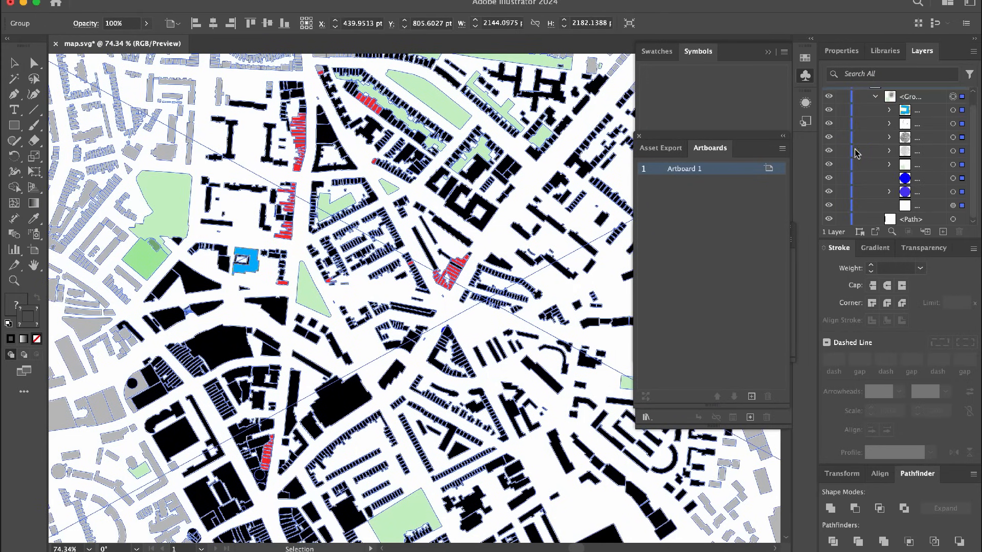
{"action": "left_click", "coordinate": [829, 137]}
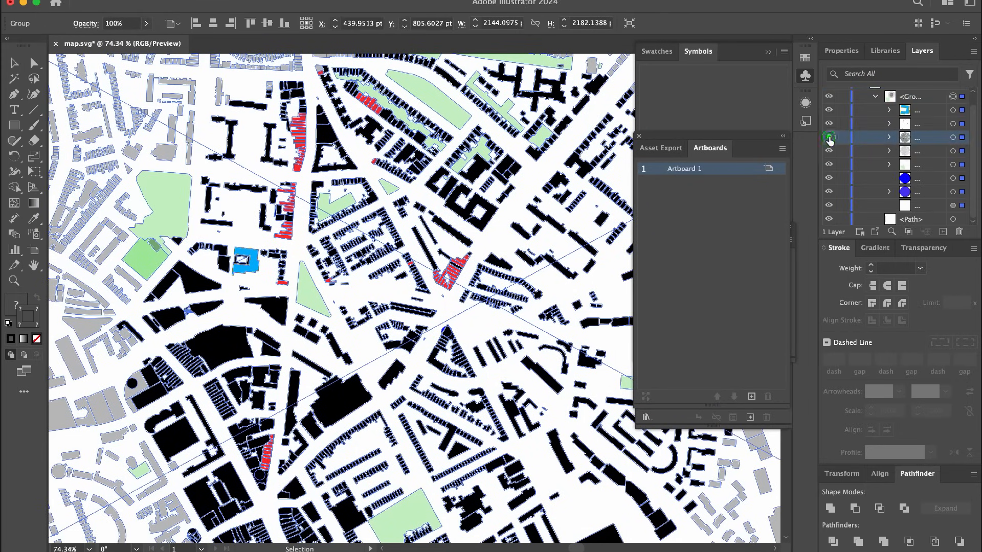
{"action": "left_click", "coordinate": [830, 125]}
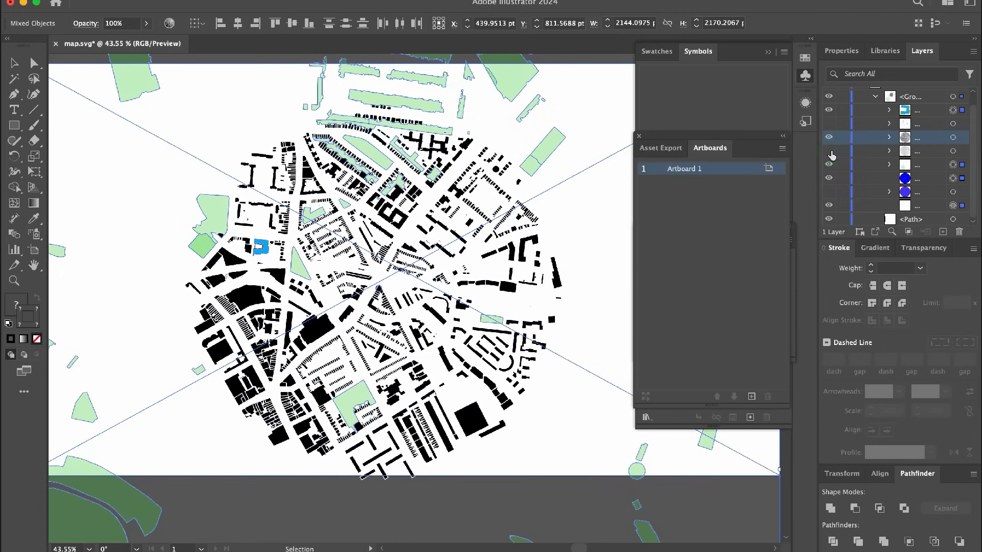
{"action": "left_click", "coordinate": [830, 151]}
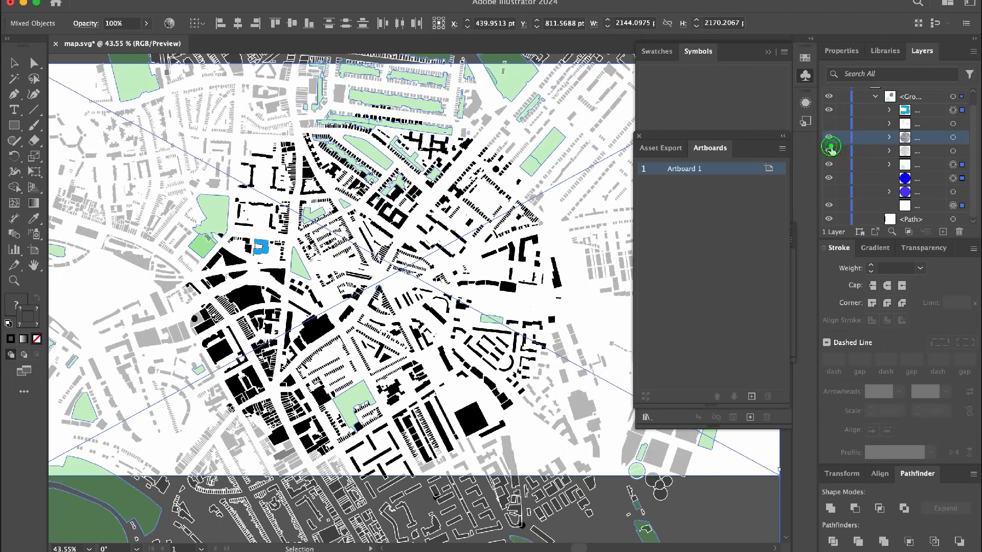